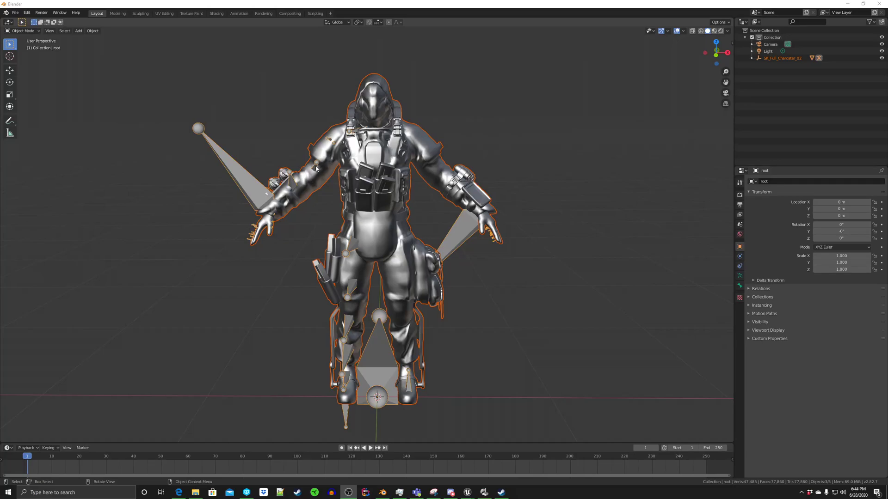
pyautogui.moveTo(489, 280)
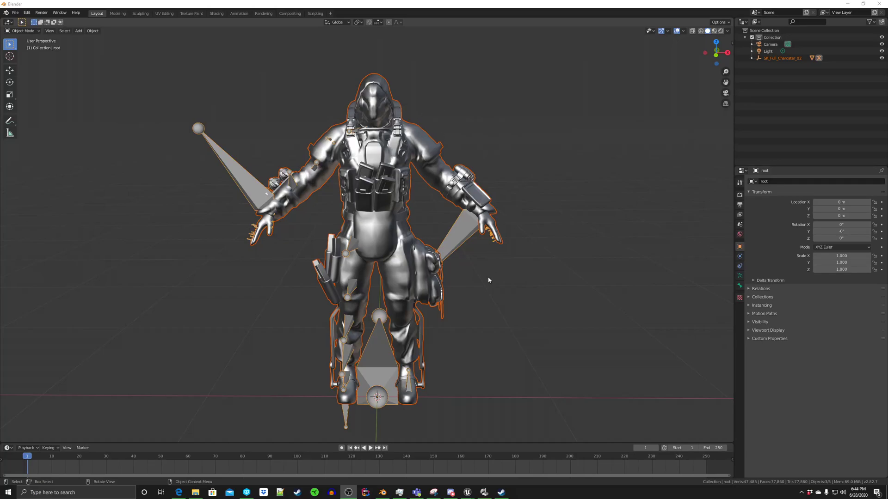
pyautogui.moveTo(281, 133)
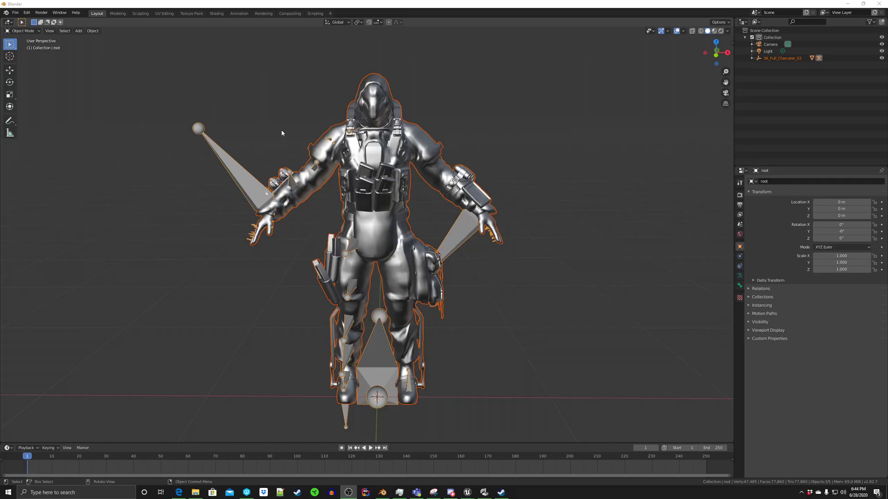
pyautogui.moveTo(286, 114)
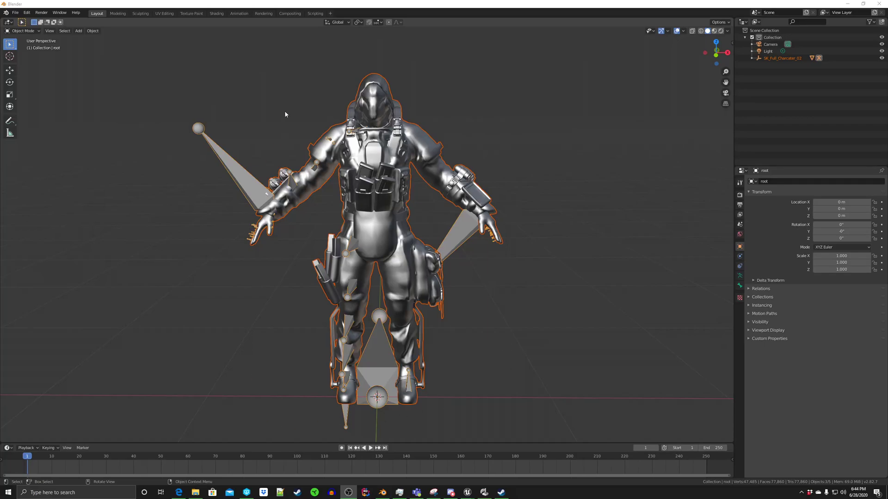
pyautogui.moveTo(331, 240)
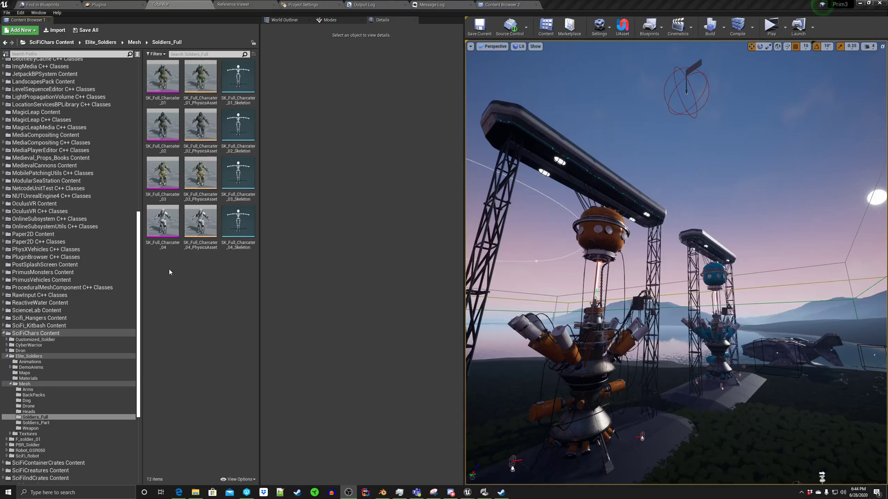
pyautogui.moveTo(163, 221)
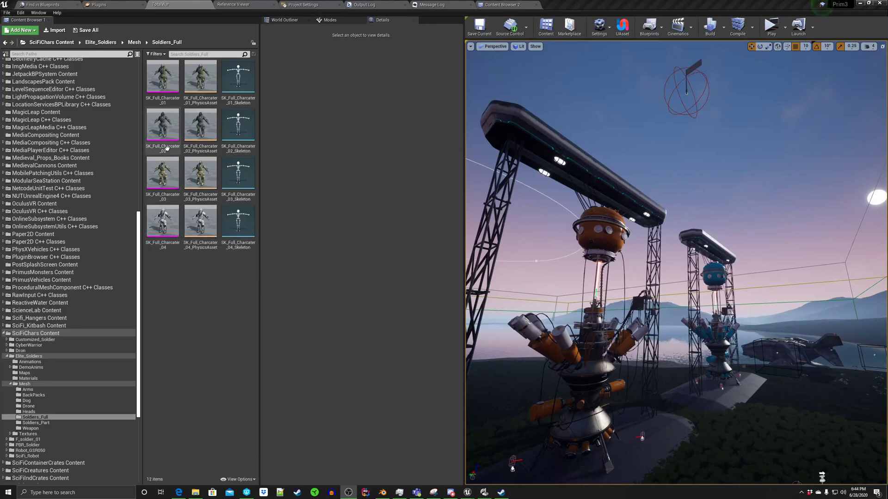
pyautogui.moveTo(162, 126)
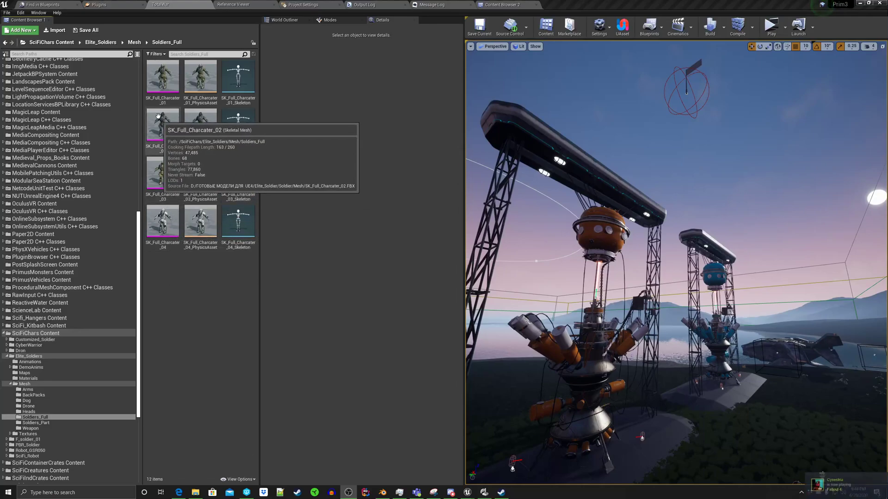
# - Export the SK_Full_Charcater_02 skeletal mesh to a file via Asset Actions > Export
pyautogui.click(163, 127)
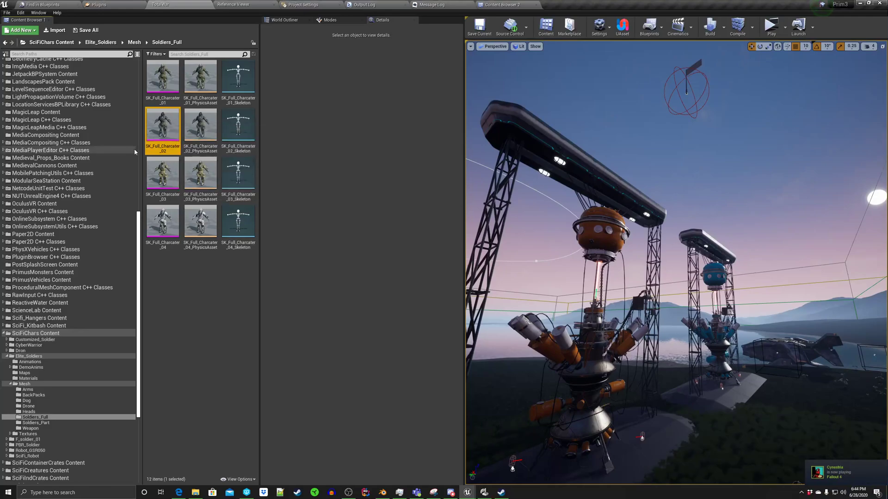
pyautogui.moveTo(162, 125)
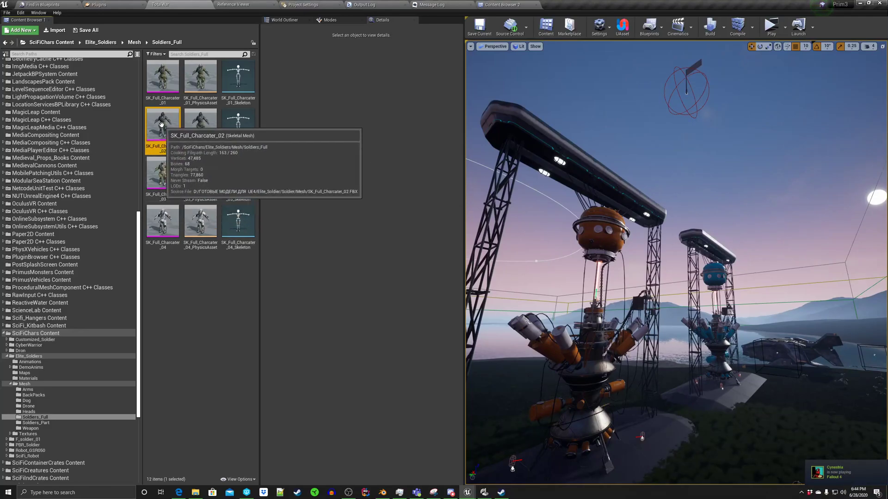
pyautogui.rightClick(163, 125)
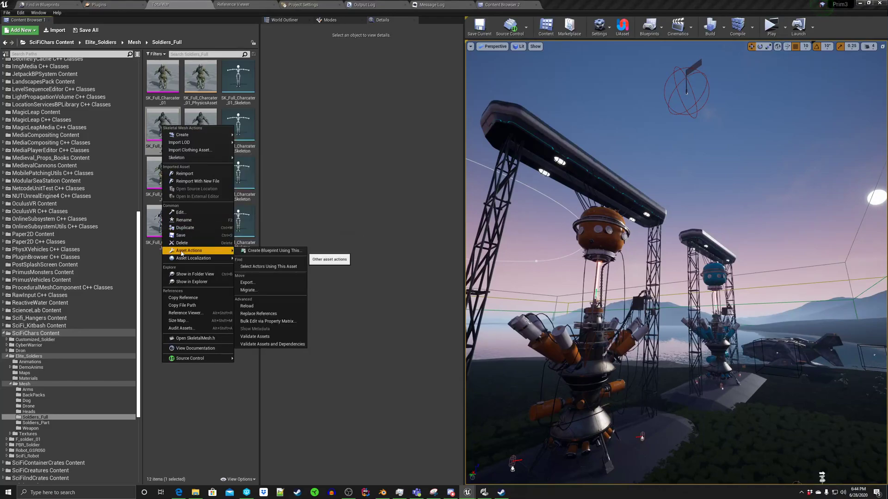
pyautogui.moveTo(248, 283)
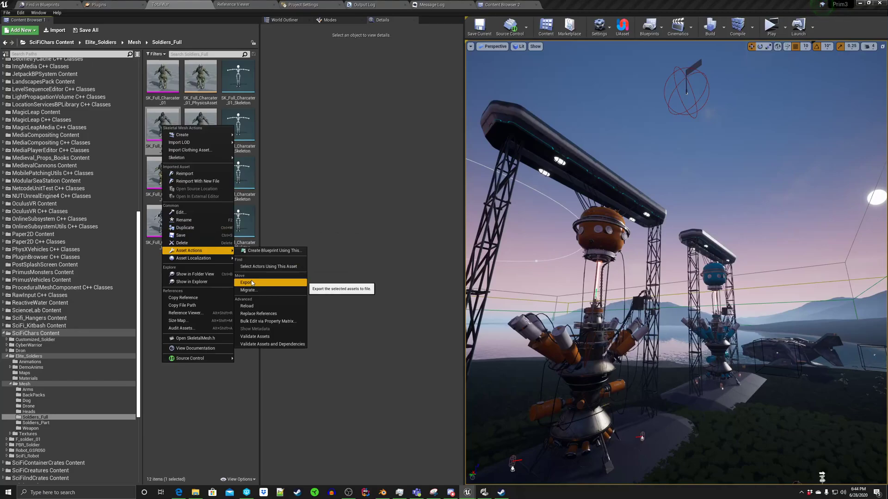
pyautogui.click(246, 283)
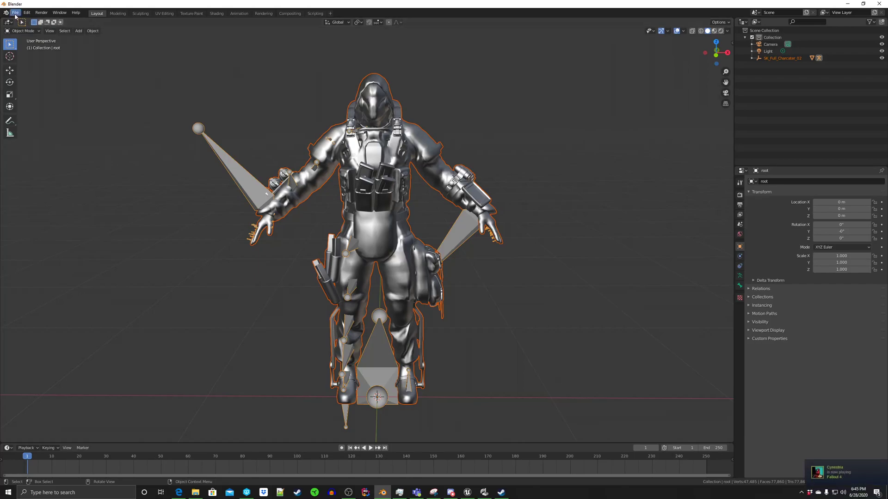
# - Start a fresh default Blender scene, discarding the soldier scene without saving
pyautogui.click(16, 12)
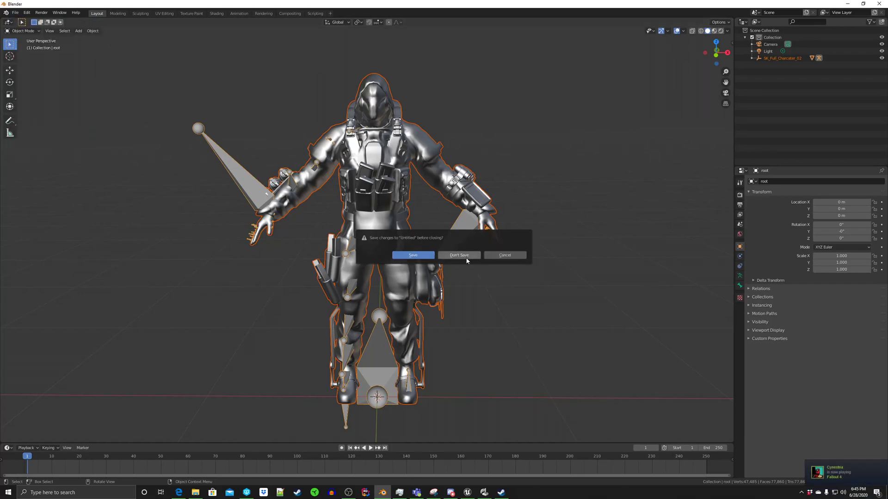
pyautogui.click(459, 255)
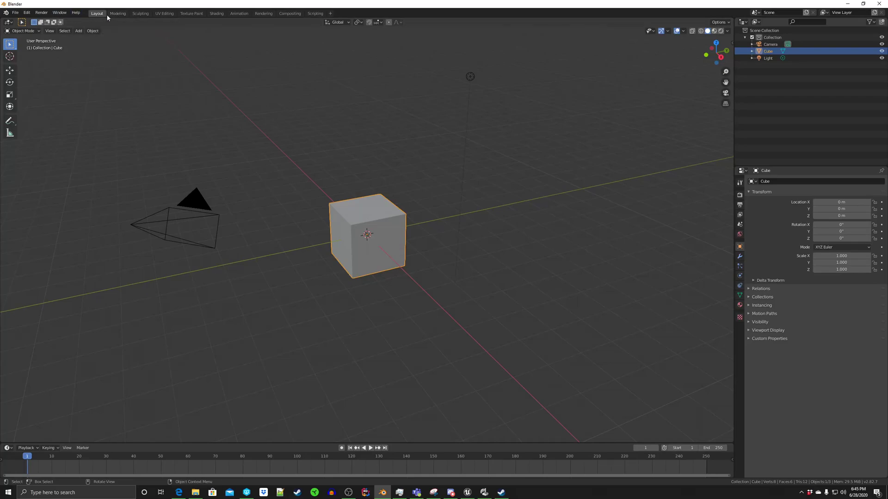
pyautogui.moveTo(74, 12)
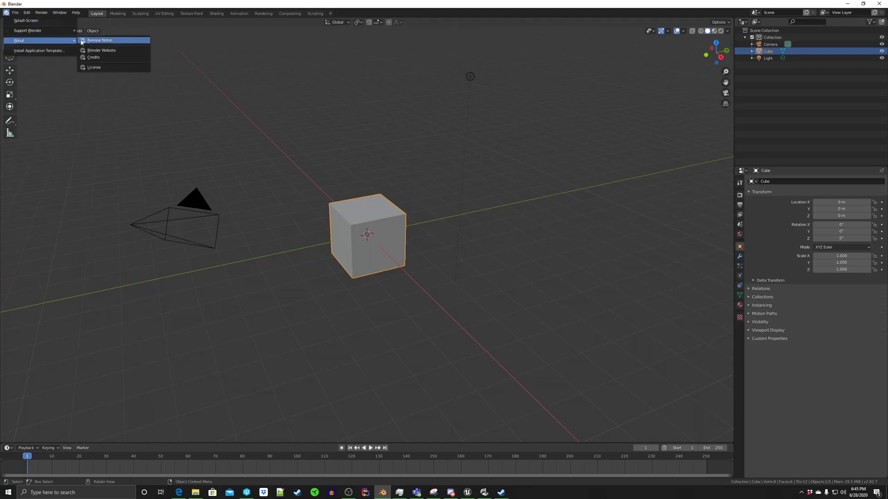
pyautogui.moveTo(94, 67)
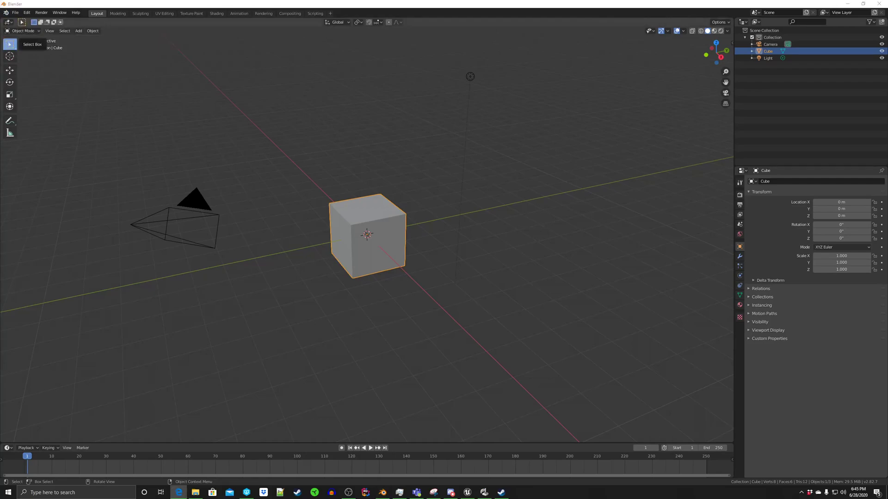
pyautogui.moveTo(373, 169)
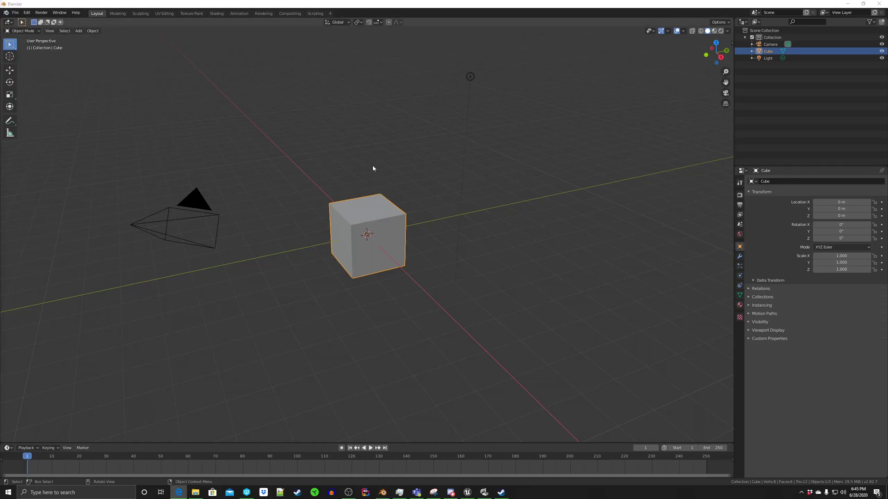
pyautogui.moveTo(379, 208)
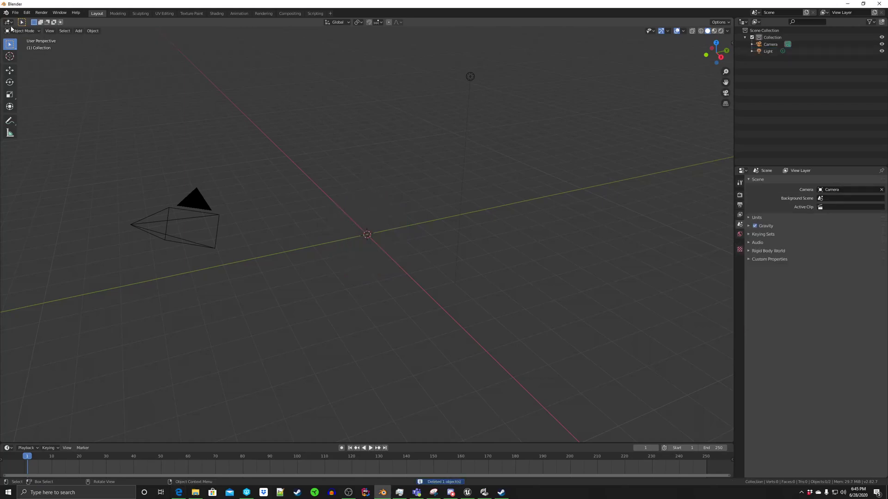
# - Import the soldier character FBX from the ExportedFromUnreal folder into the scene
pyautogui.click(15, 12)
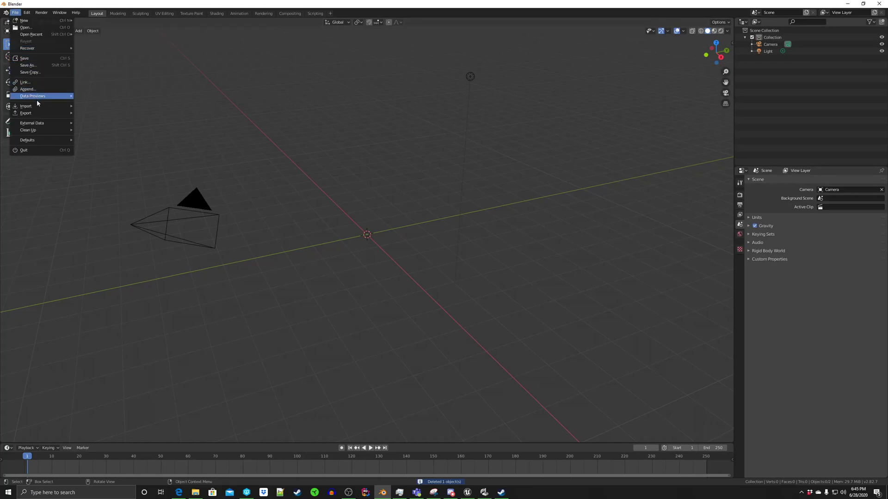
pyautogui.moveTo(26, 106)
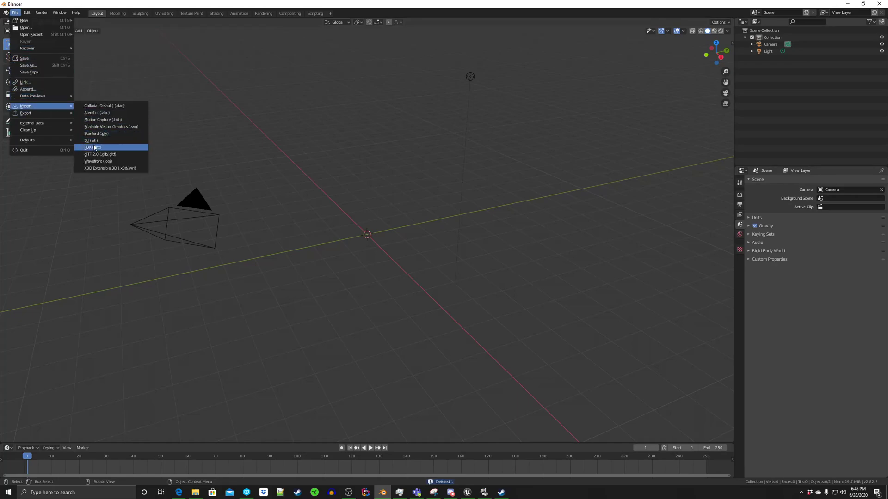
pyautogui.click(88, 147)
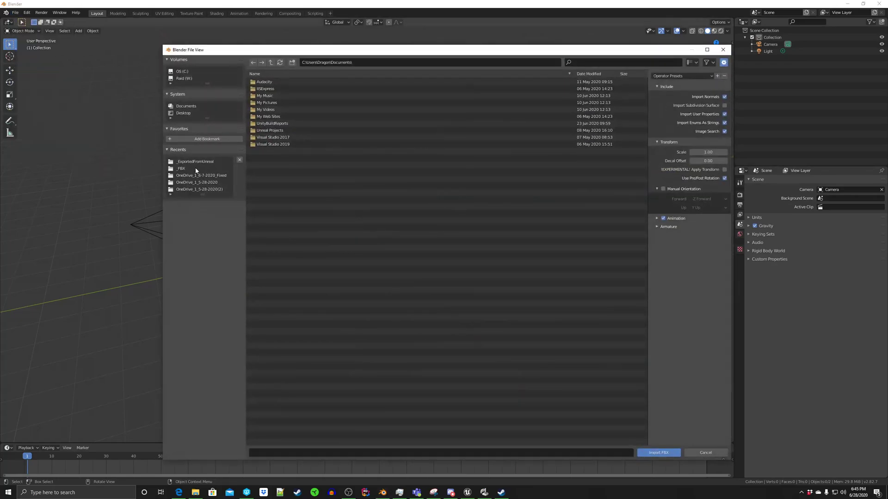
pyautogui.doubleClick(195, 161)
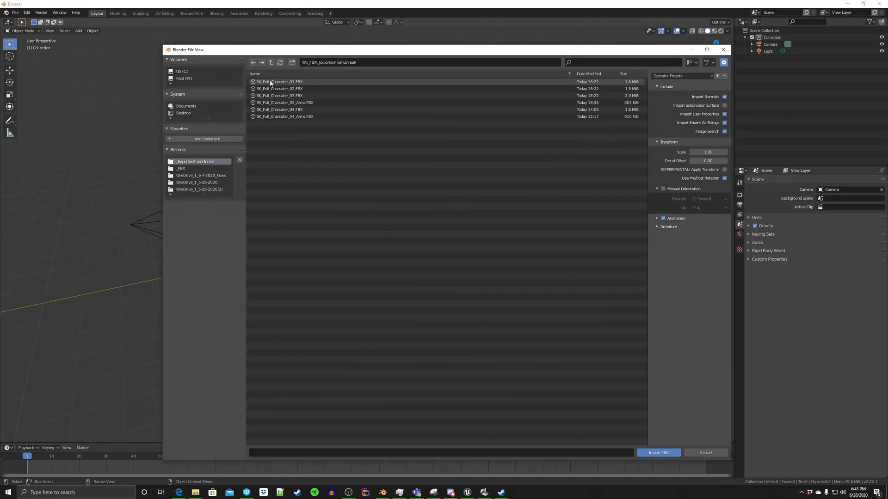
pyautogui.click(278, 89)
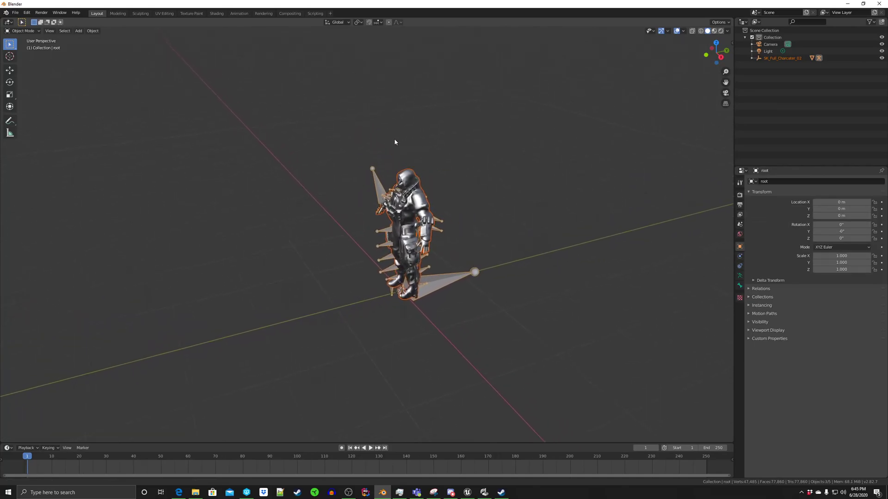
# - Orbit the viewport to face the imported soldier front-on
pyautogui.moveTo(395, 141); pyautogui.dragTo(456, 145)
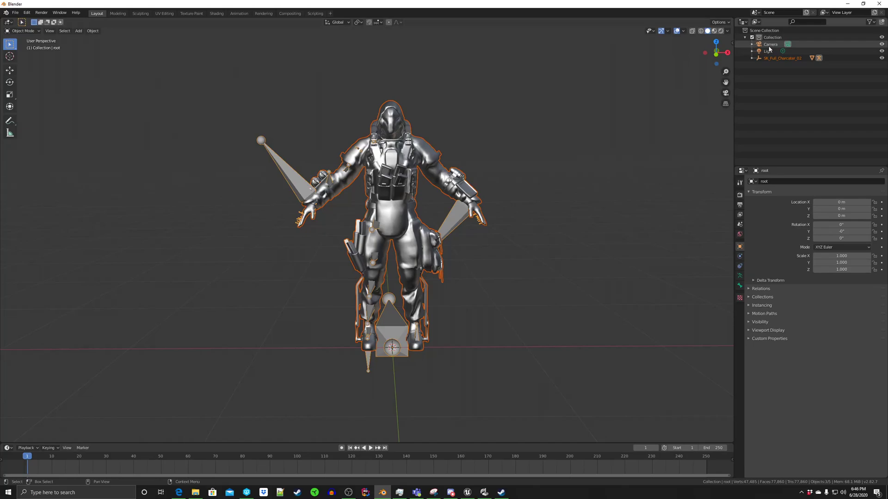
# - Remove the camera and light, then hide the root armature so only the soldier mesh shows
pyautogui.click(770, 44)
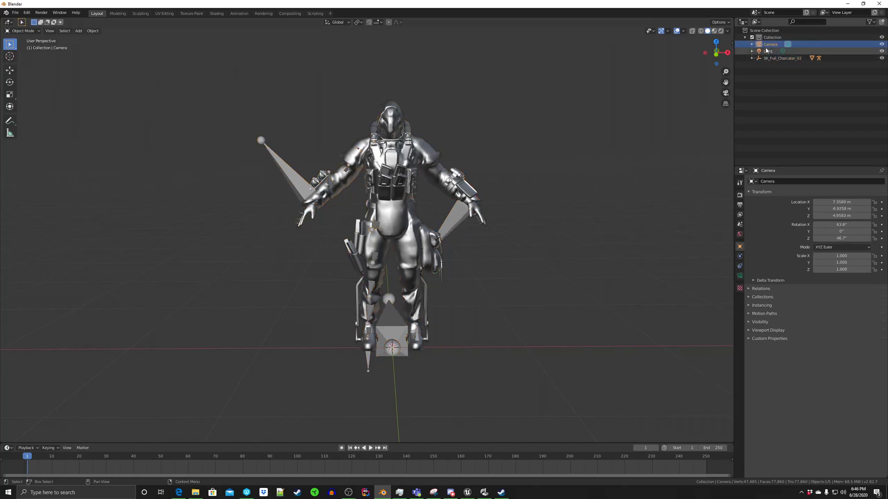
pyautogui.rightClick(770, 45)
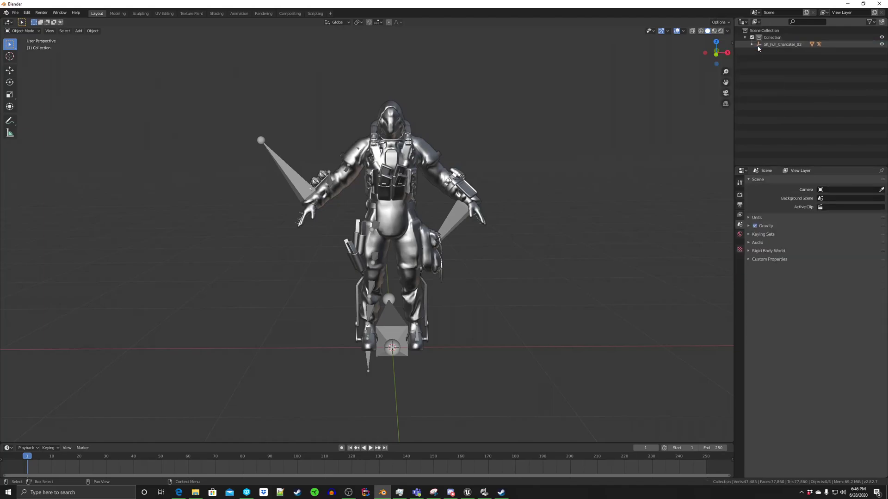
pyautogui.click(752, 45)
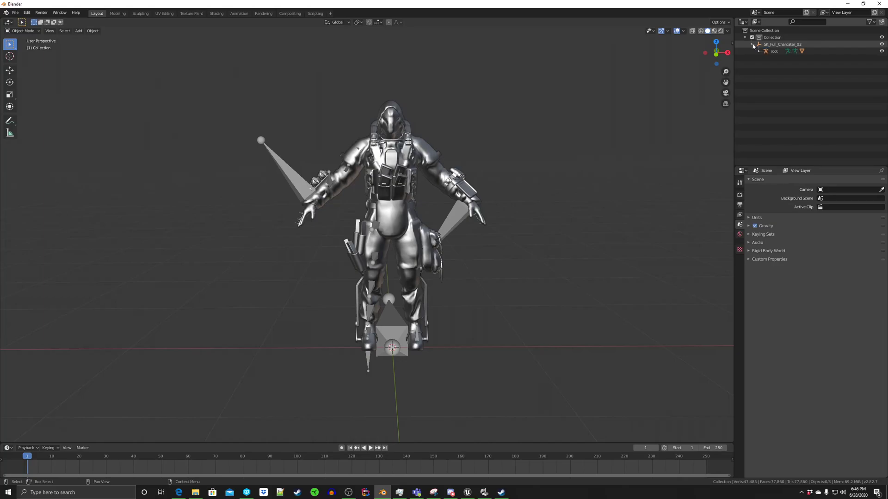
pyautogui.click(765, 51)
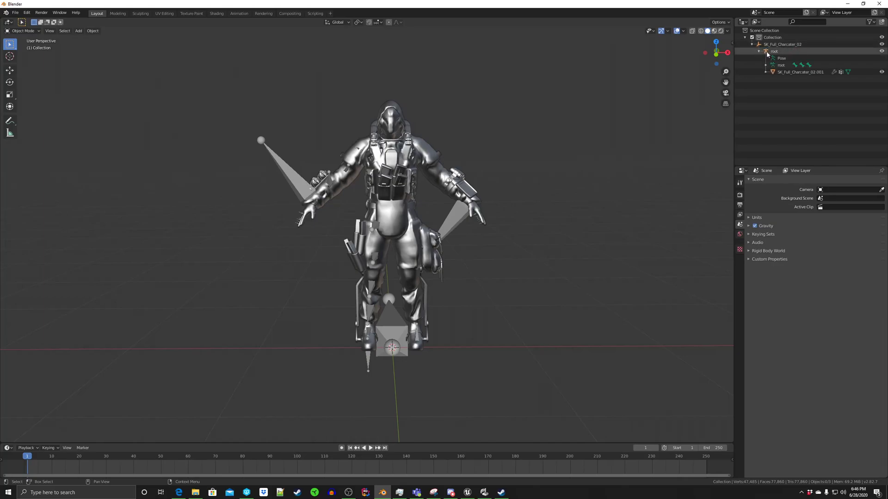
pyautogui.click(774, 51)
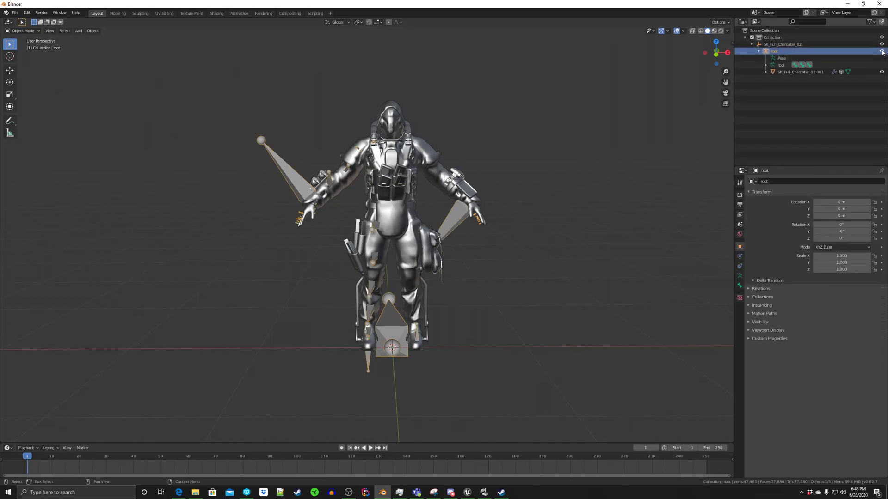
pyautogui.moveTo(881, 52)
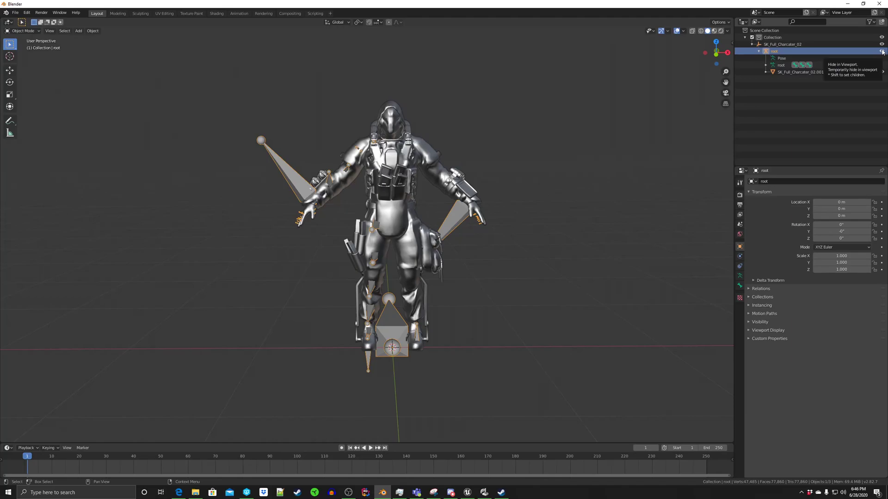
pyautogui.click(881, 51)
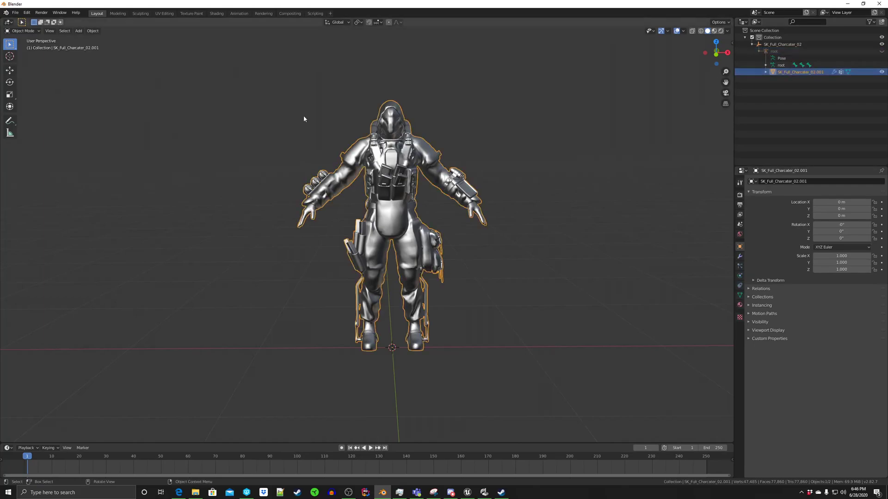
# - In Edit Mode, box-select and delete every vertex below the soldier's waist
pyautogui.click(22, 31)
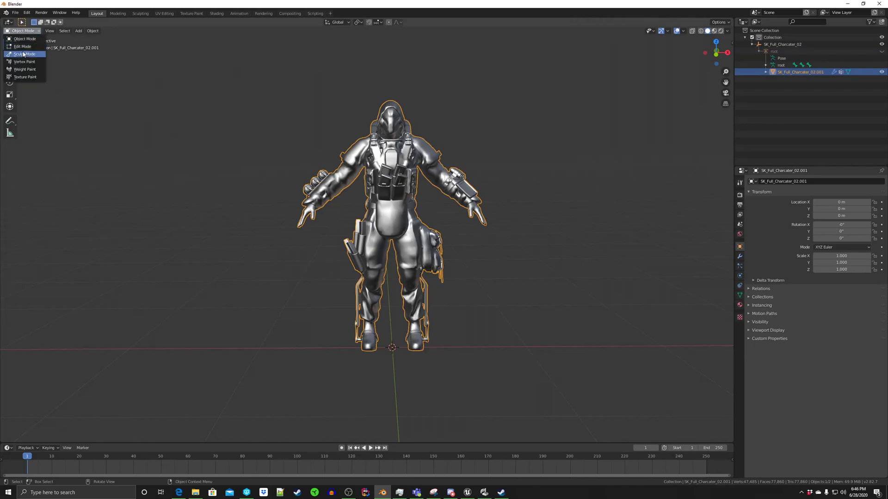
pyautogui.click(23, 46)
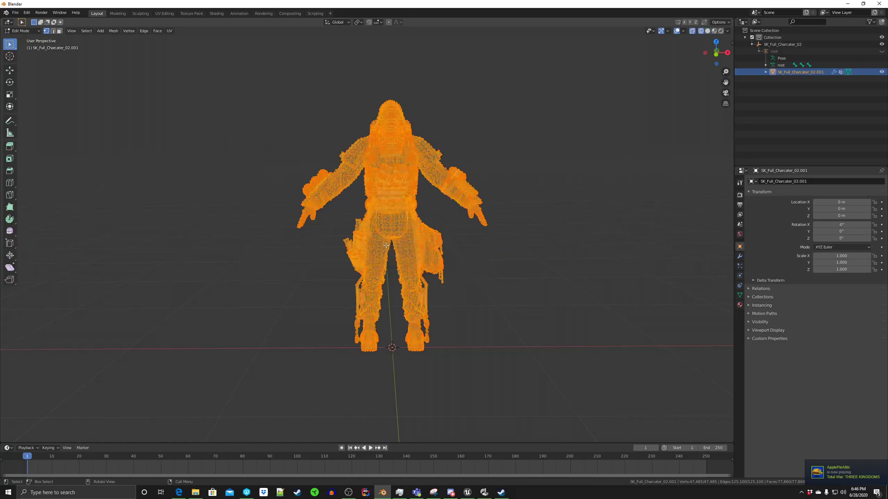
pyautogui.moveTo(263, 248)
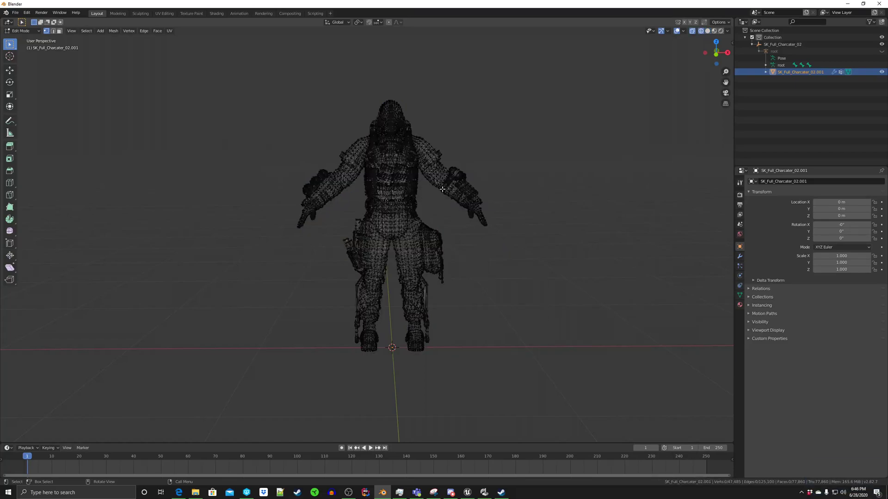
pyautogui.moveTo(520, 210)
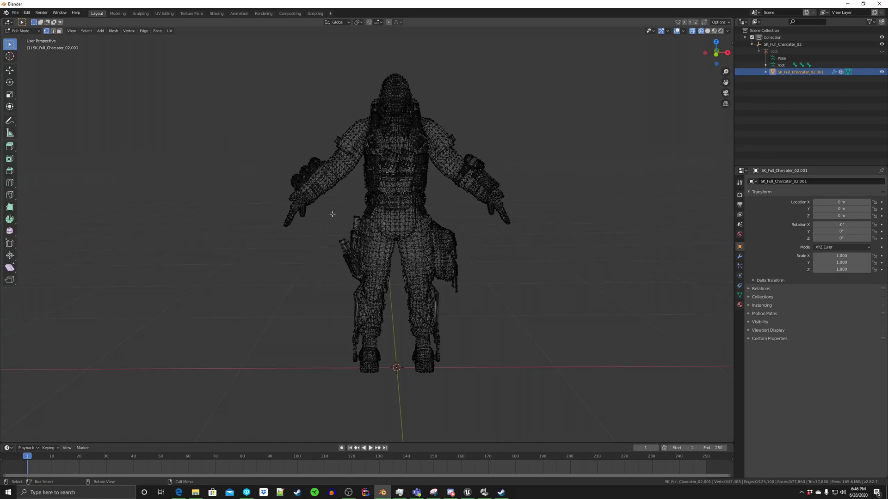
pyautogui.moveTo(331, 207)
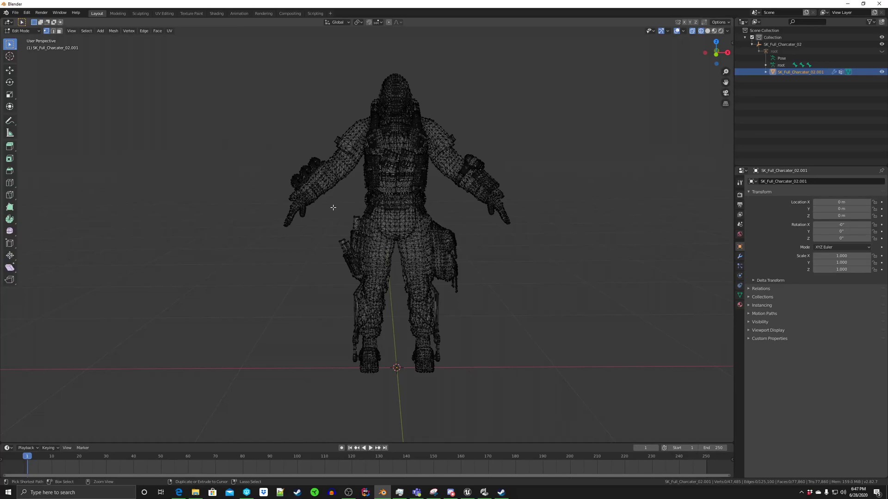
pyautogui.moveTo(332, 206); pyautogui.dragTo(435, 203)
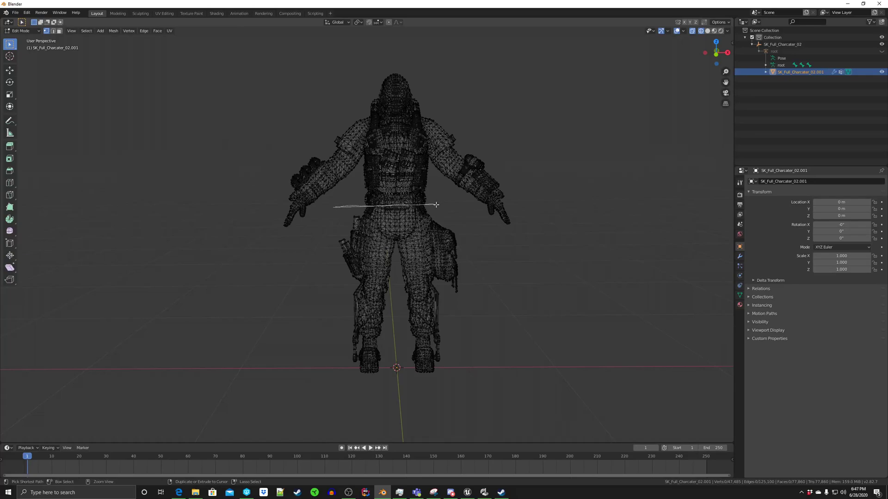
pyautogui.moveTo(435, 206); pyautogui.dragTo(414, 401)
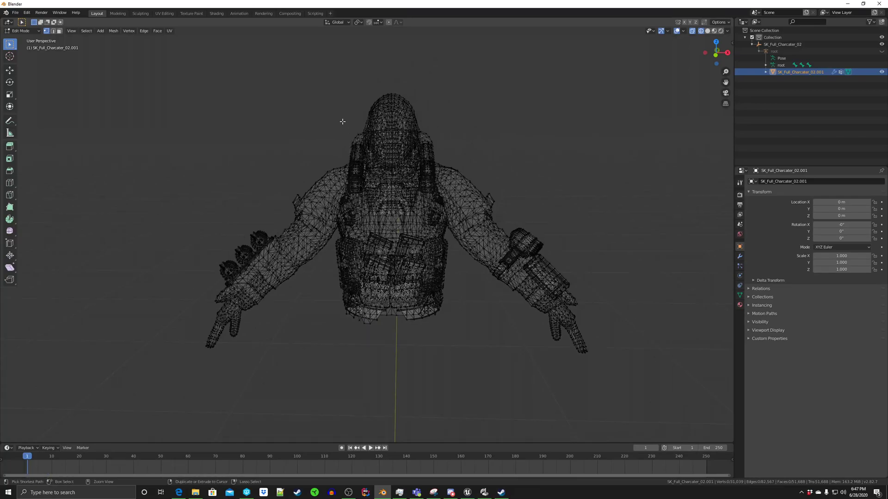
# - Box-select the torso and head vertices and delete them, leaving the two arms
pyautogui.moveTo(341, 121); pyautogui.dragTo(439, 184)
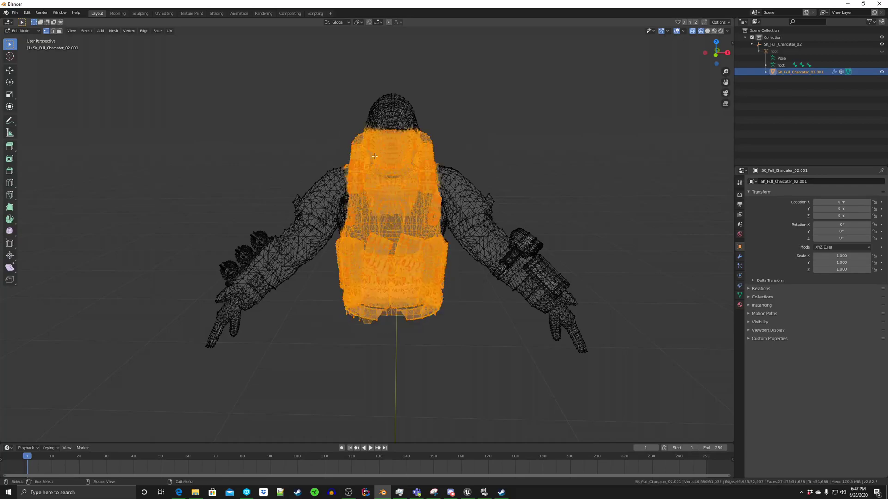
pyautogui.rightClick(375, 156)
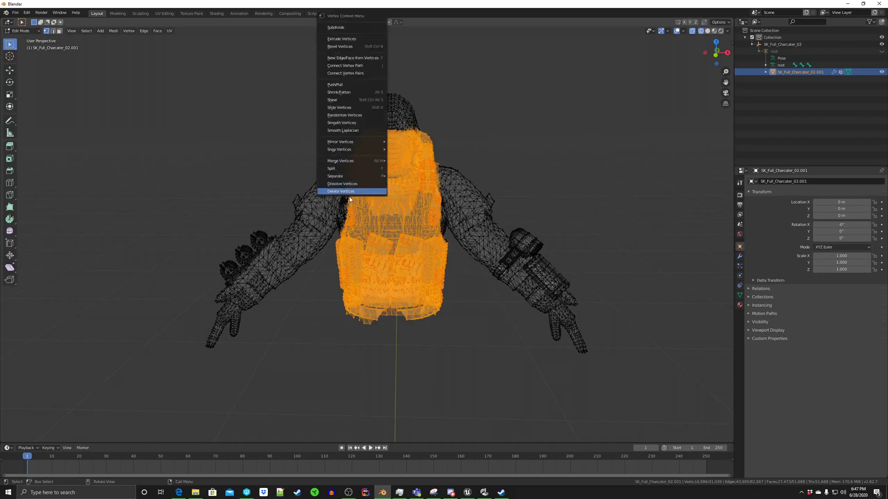
pyautogui.click(341, 191)
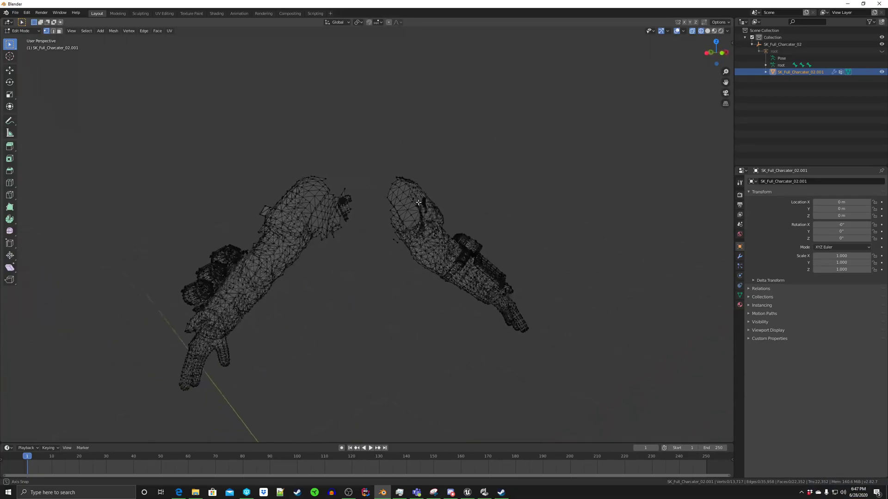
# - Select and delete the jagged shoulder fragments atop the left arm
pyautogui.moveTo(419, 203); pyautogui.dragTo(317, 213)
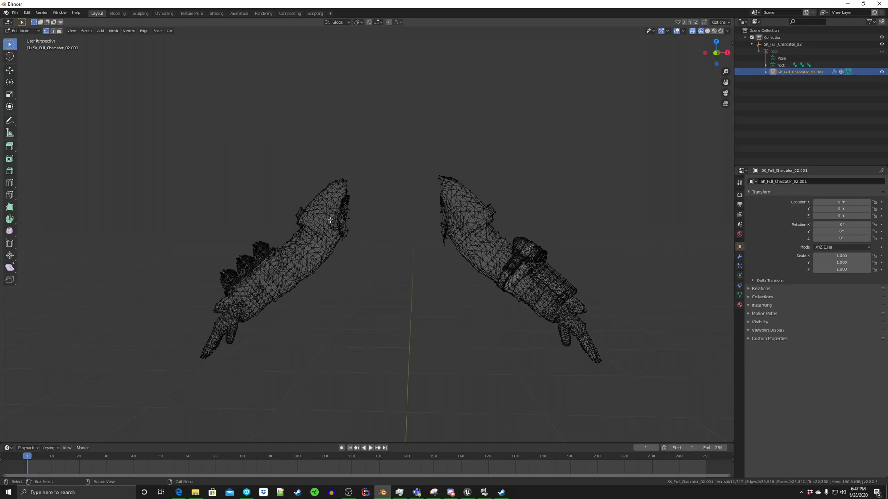
pyautogui.moveTo(315, 206)
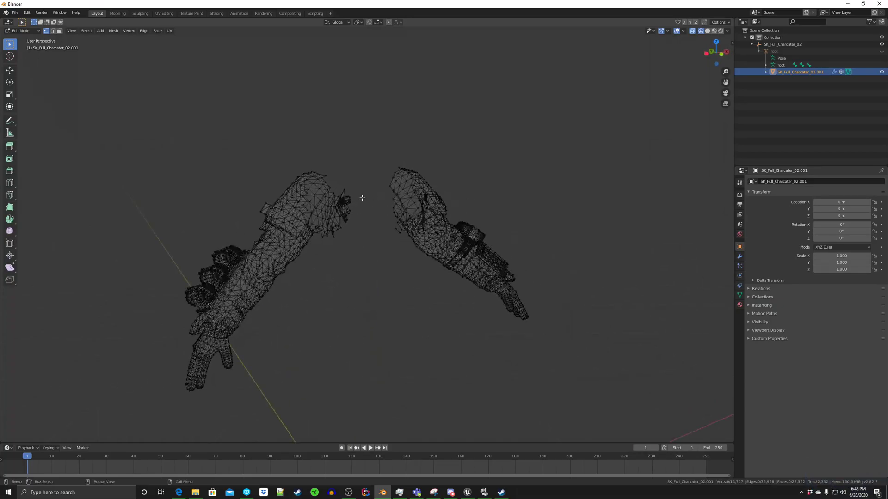
pyautogui.moveTo(294, 158)
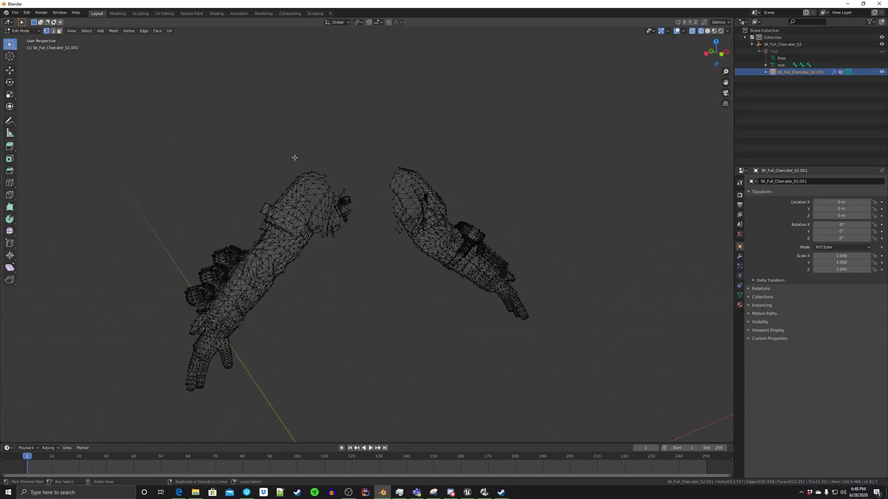
pyautogui.moveTo(294, 157); pyautogui.dragTo(364, 212)
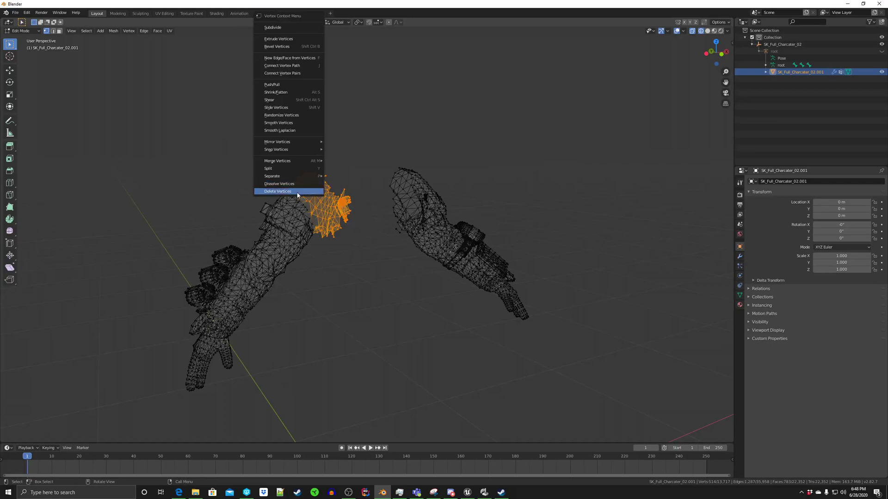
pyautogui.click(278, 191)
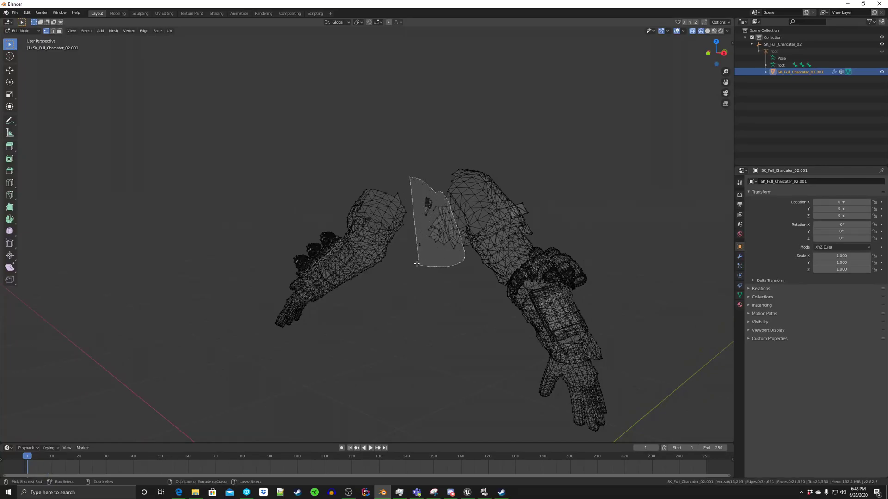
# - Delete the stray sliver and the right arm's upper shoulder section, leaving clean forearms
pyautogui.rightClick(417, 263)
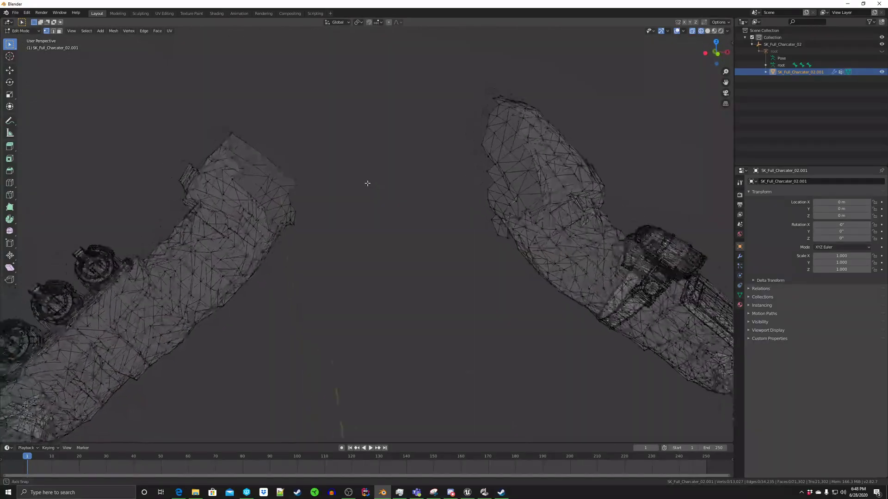
pyautogui.moveTo(367, 183); pyautogui.dragTo(326, 176)
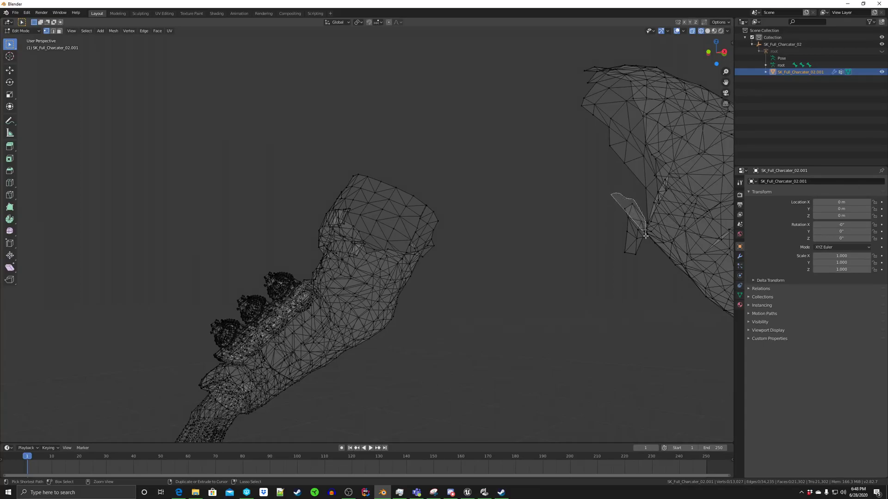
pyautogui.rightClick(646, 234)
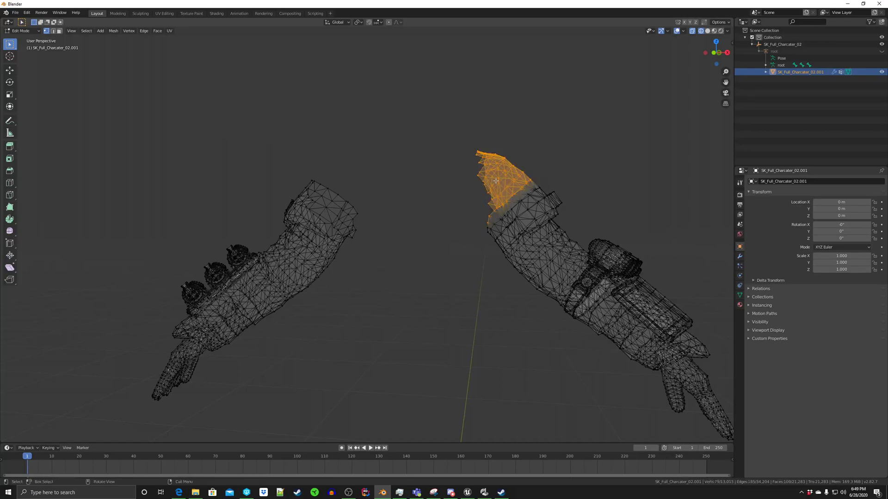
pyautogui.click(466, 190)
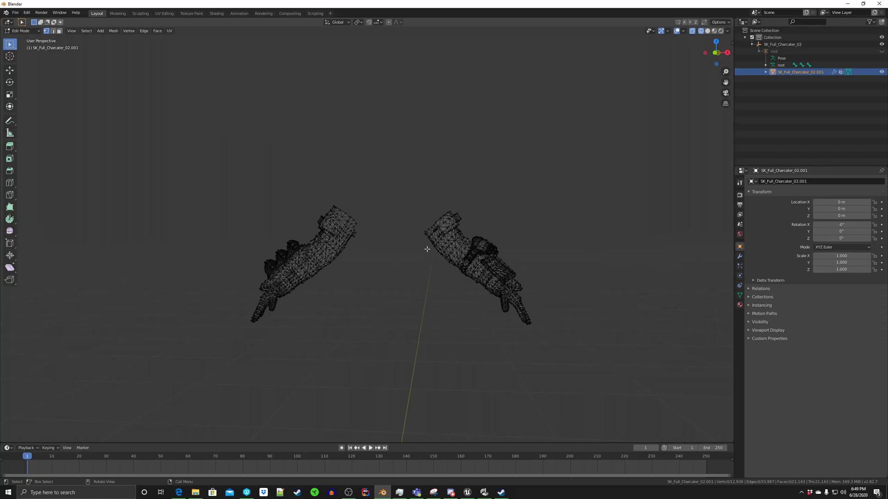
pyautogui.moveTo(382, 241)
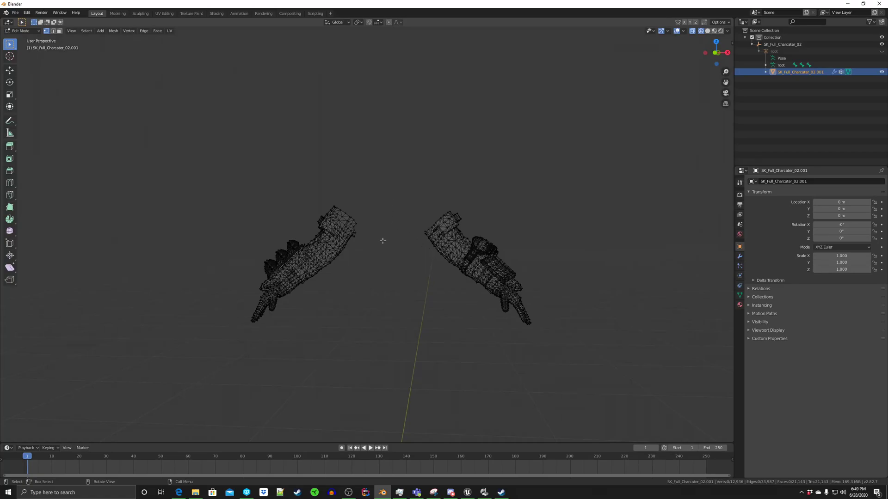
pyautogui.moveTo(389, 244)
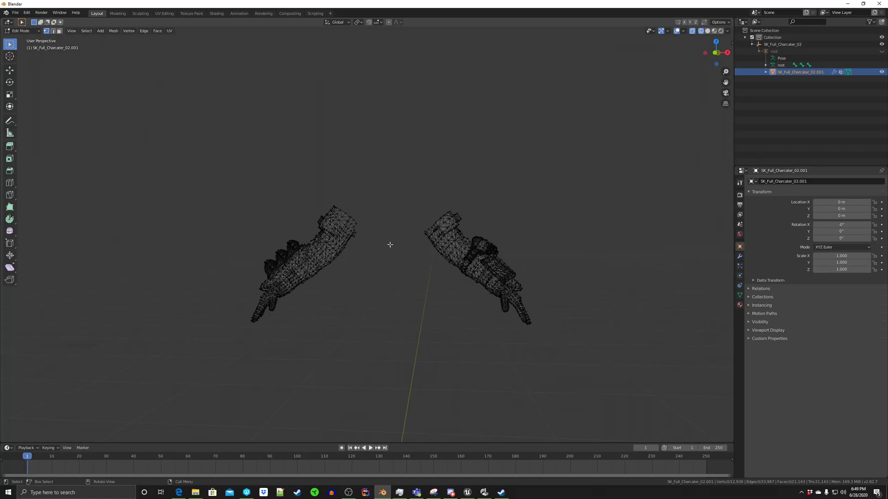
pyautogui.moveTo(700, 152)
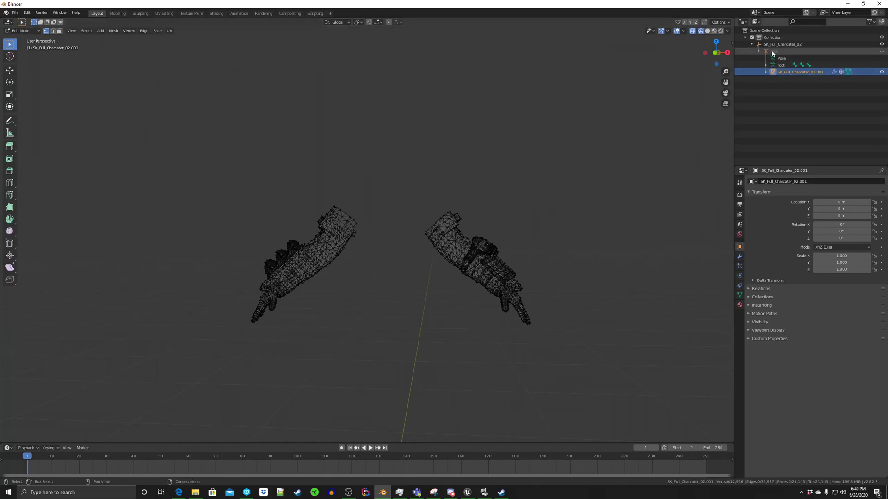
# - Select the arms armature and switch the viewport to Solid shading via the Z pie menu
pyautogui.click(792, 51)
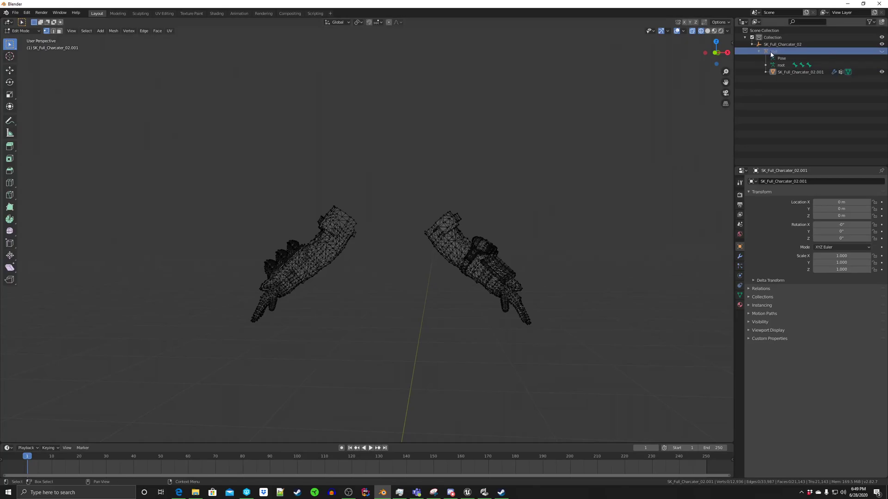
pyautogui.click(774, 51)
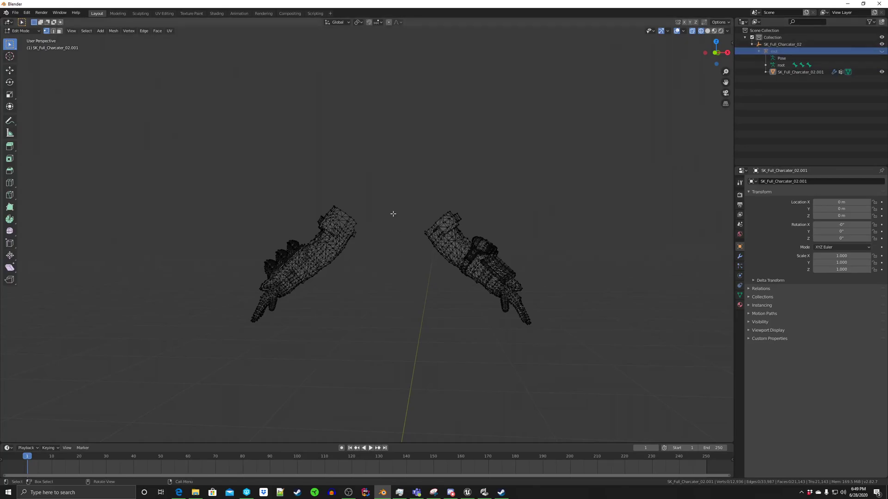
pyautogui.press('z')
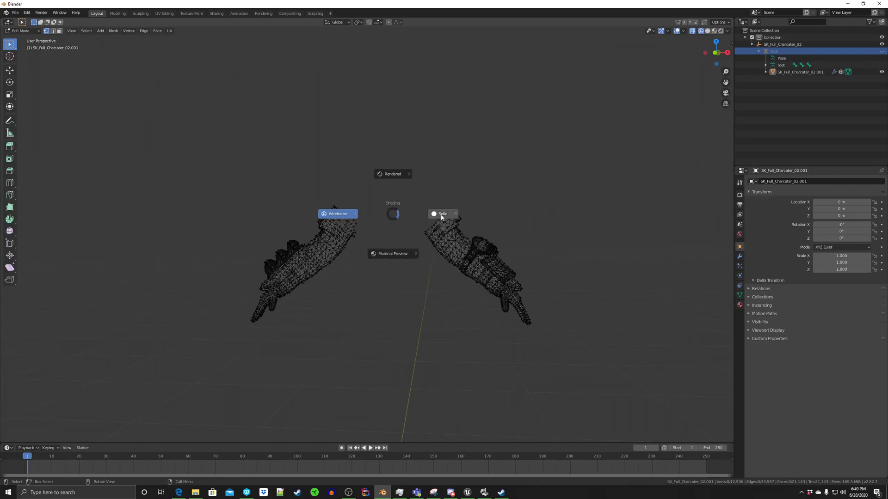
pyautogui.click(442, 214)
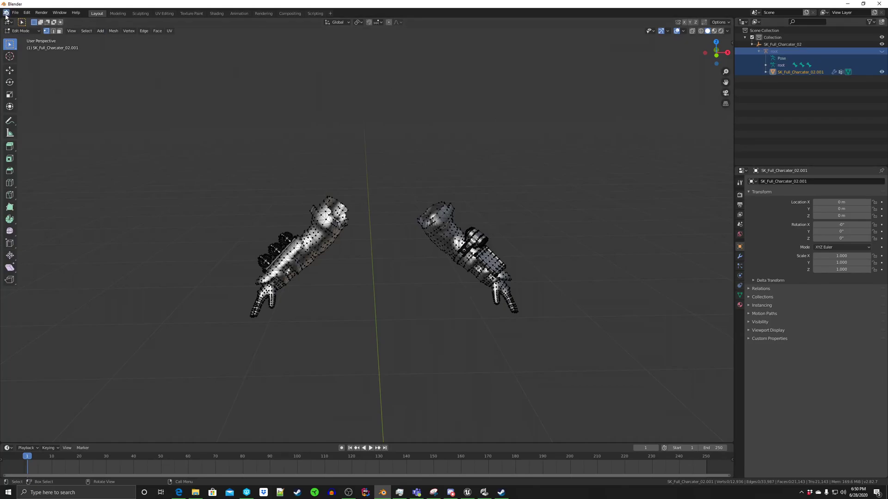
# - Start an FBX export from Blender's File menu for the arms scene
pyautogui.click(15, 12)
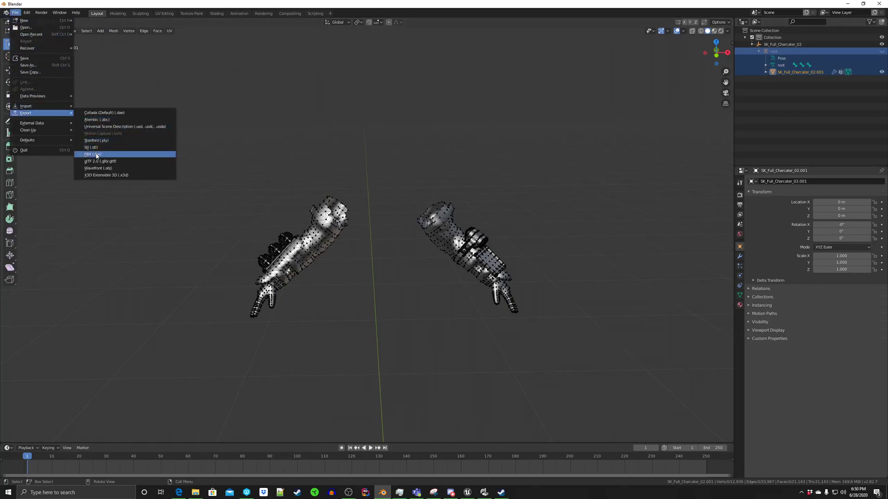
pyautogui.click(89, 154)
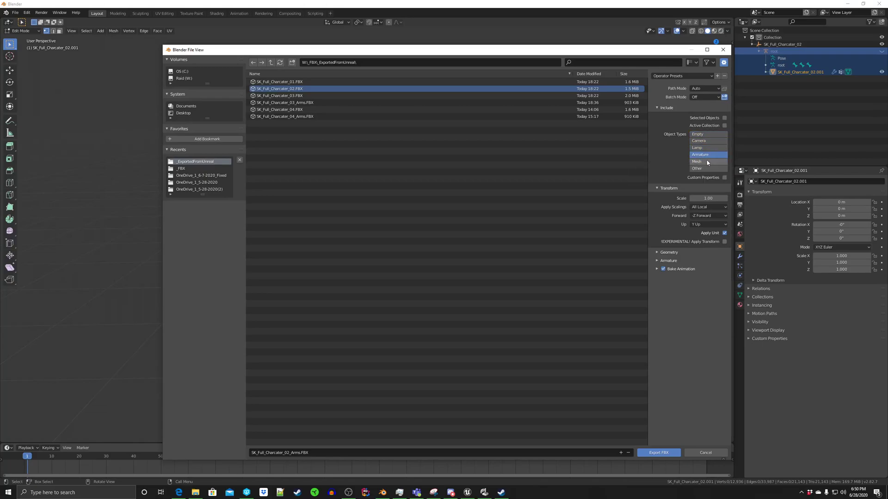
# - Export armature and mesh to SK_Full_Charcater_02_Arms.FBX with Smoothing set to Face
pyautogui.click(697, 160)
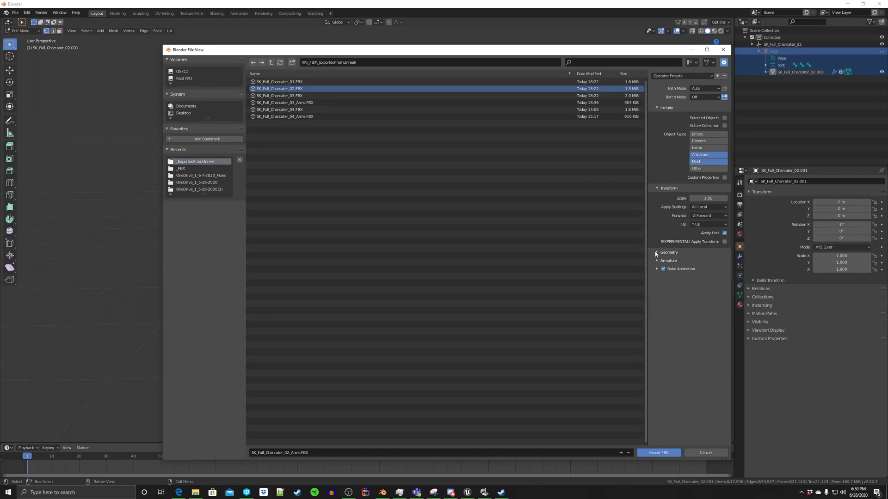
pyautogui.click(658, 251)
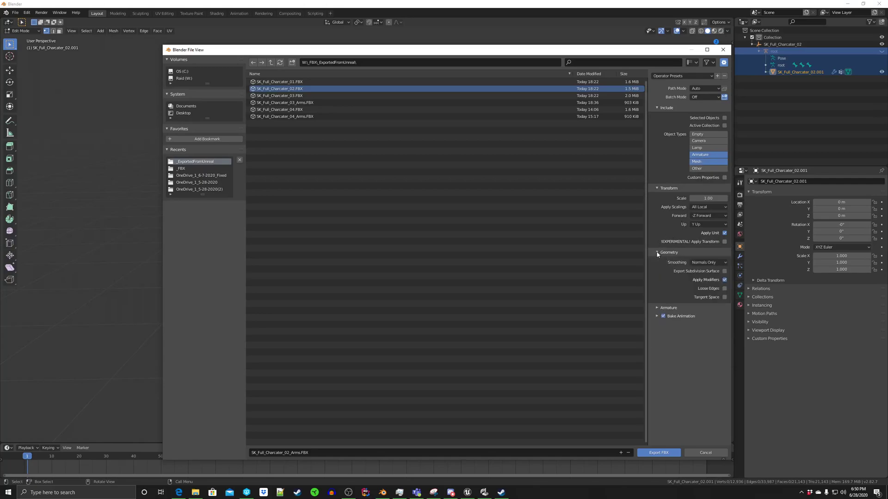
pyautogui.click(704, 261)
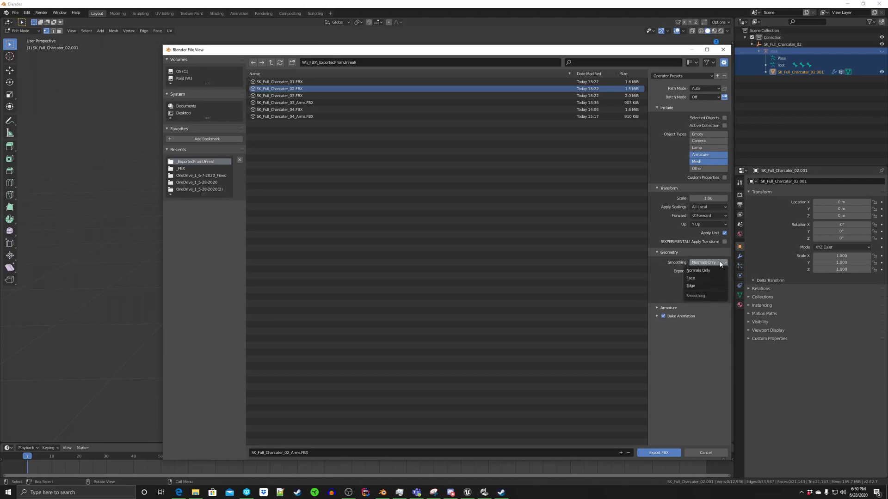
pyautogui.click(690, 279)
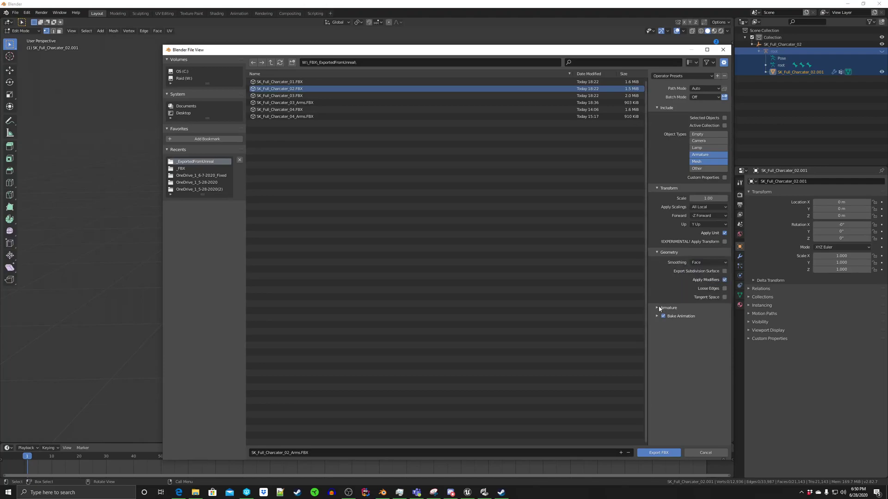
pyautogui.click(668, 307)
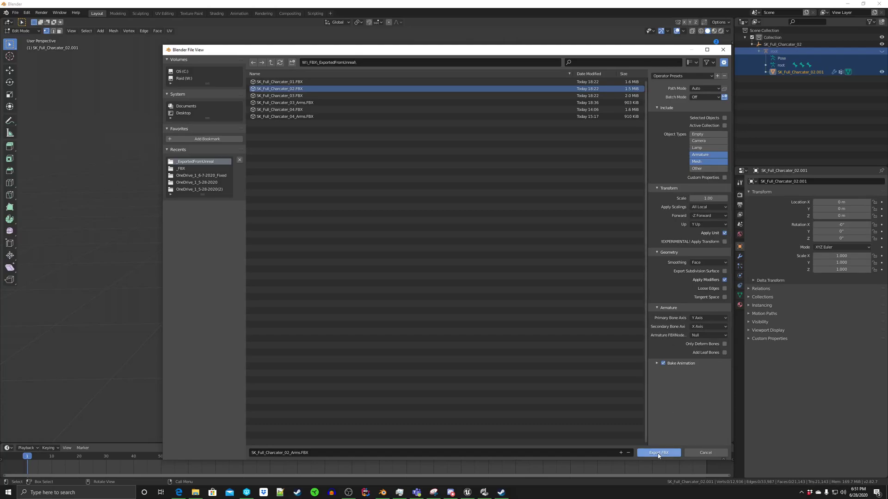
pyautogui.click(658, 452)
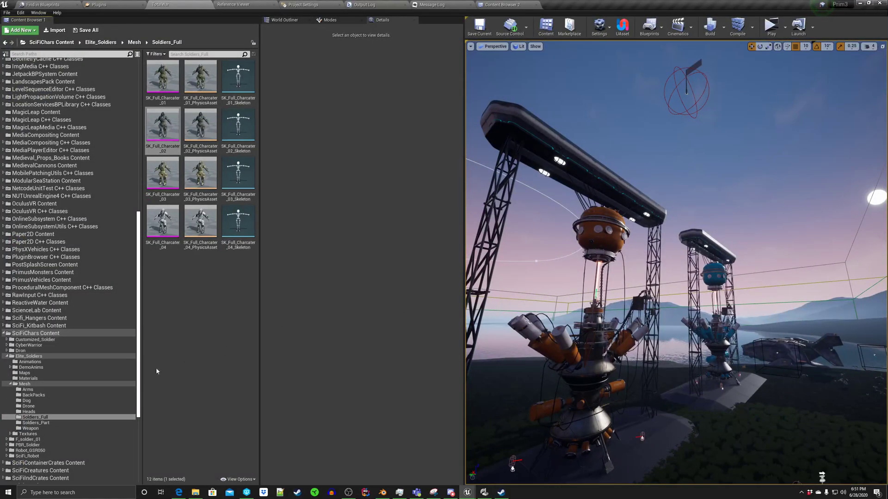
# - Import SK_Full_Charcater_02_Arms.FBX into the Mesh > Arms folder and reach the Skeleton choices
pyautogui.click(26, 390)
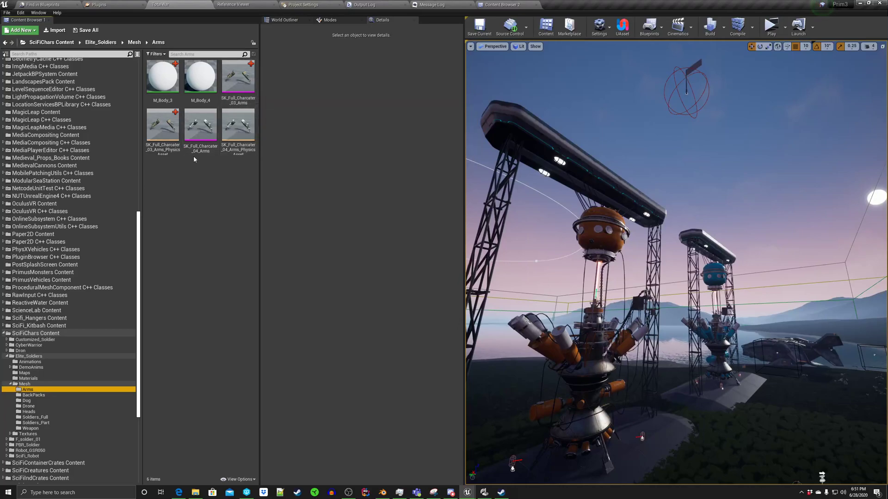
pyautogui.moveTo(19, 29)
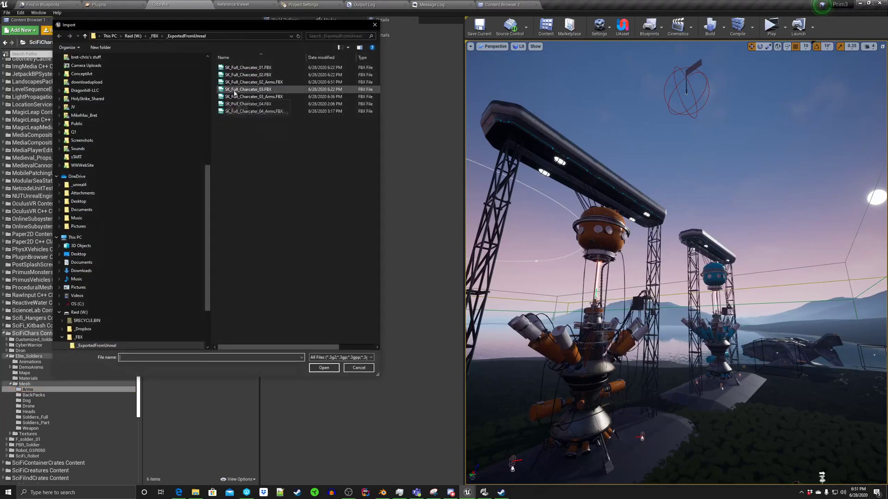
pyautogui.click(253, 82)
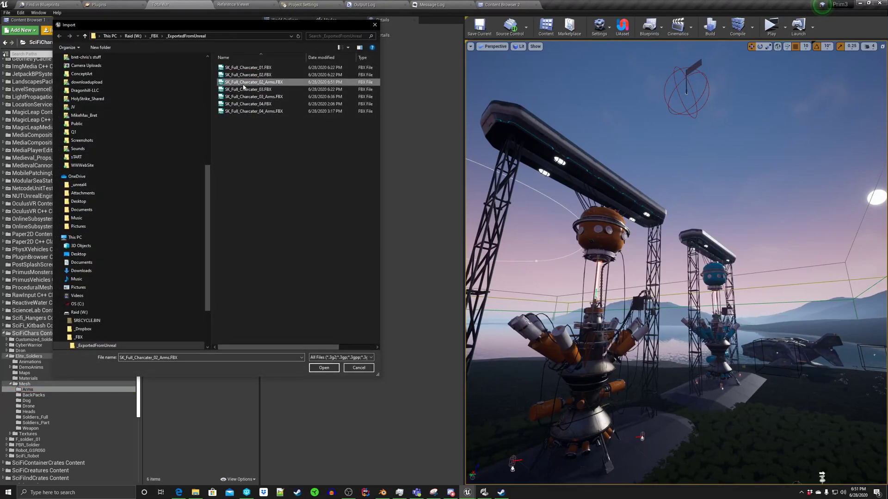
pyautogui.click(324, 368)
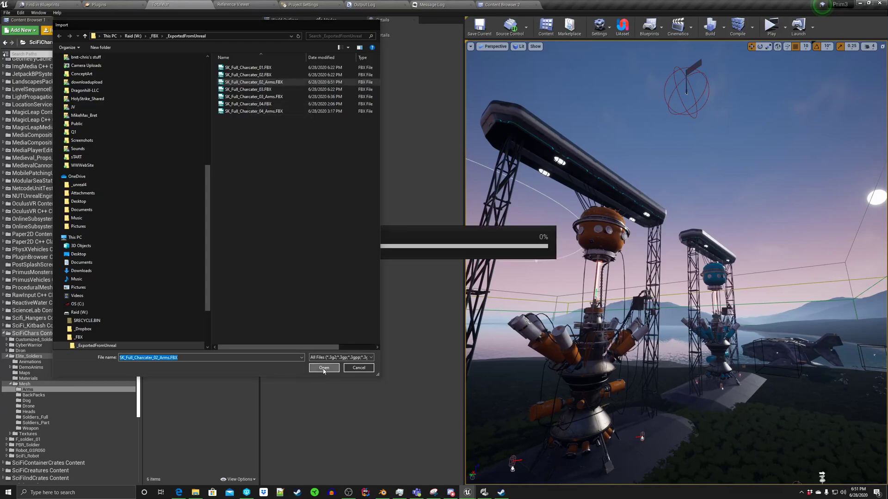
pyautogui.click(323, 368)
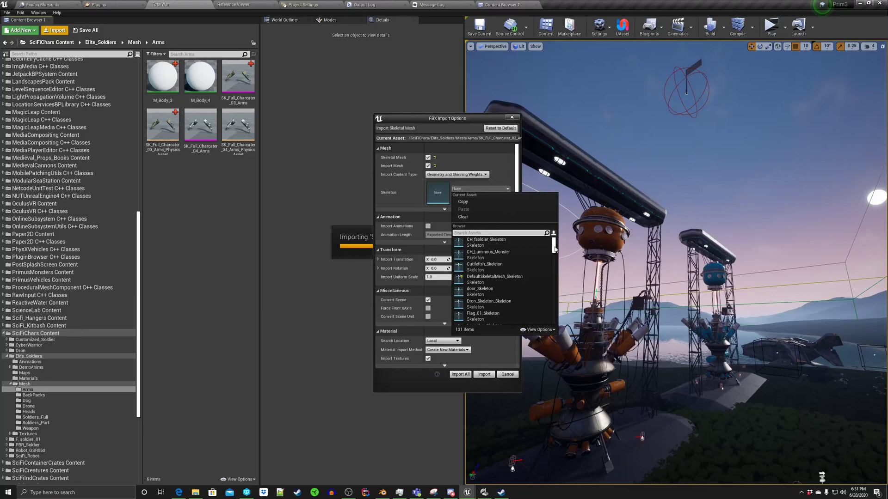
# - Import the arms mesh using SK_Mannequin_Arms_Skeleton as its skeleton
pyautogui.scroll(-3)
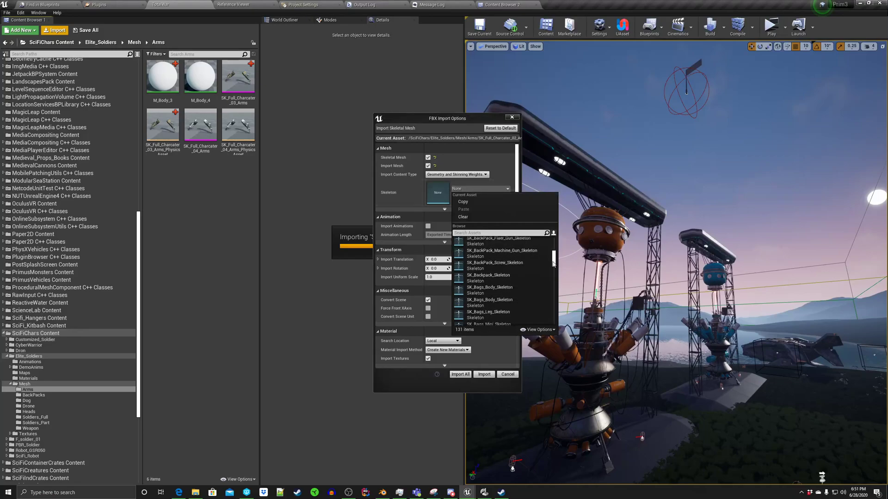
pyautogui.scroll(-3)
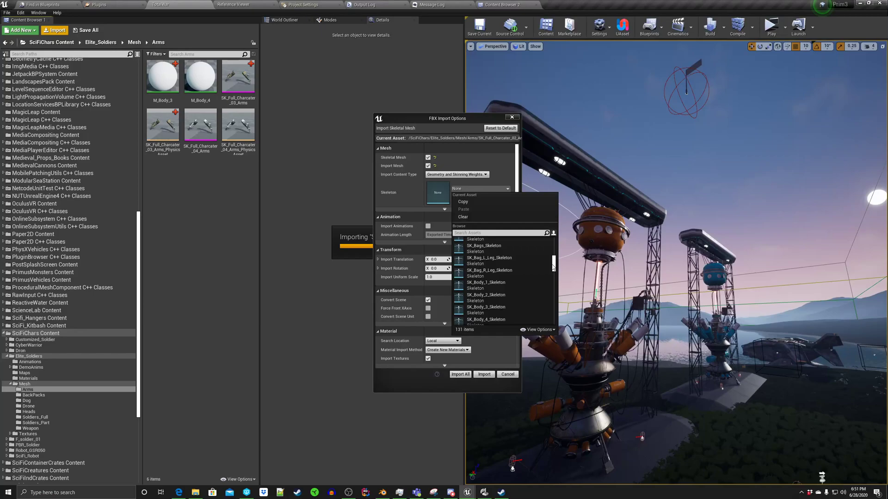
pyautogui.scroll(-3)
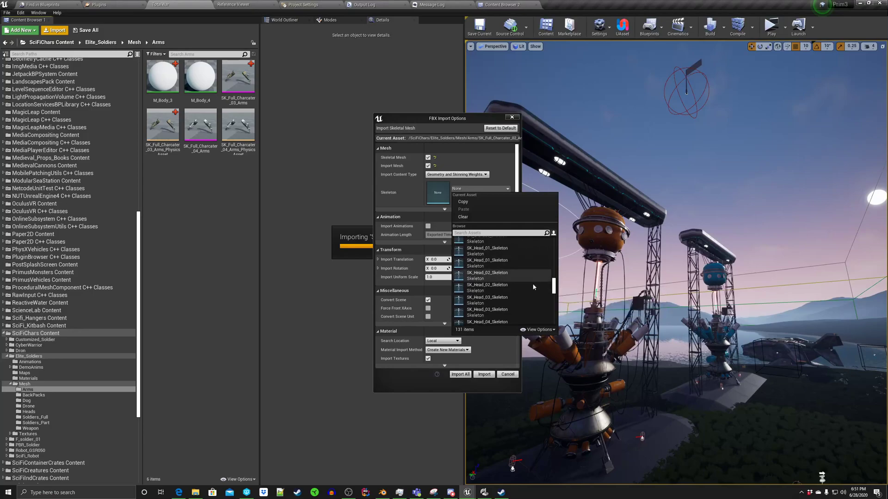
pyautogui.scroll(-3)
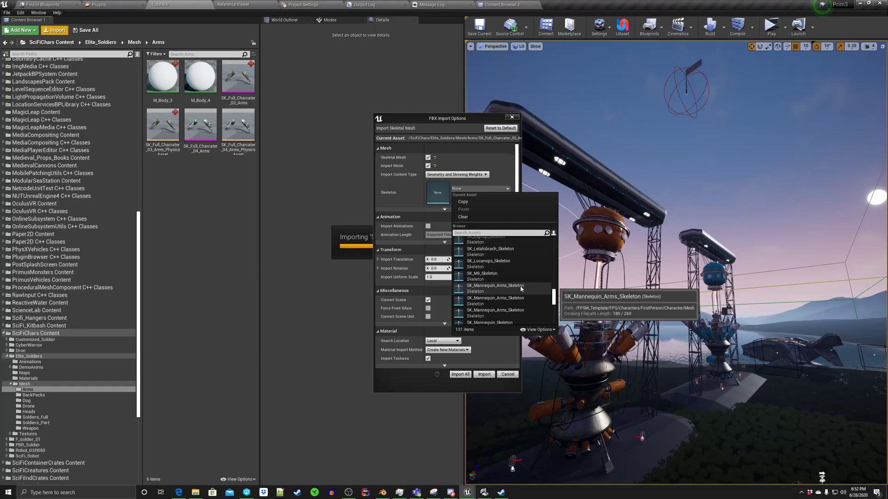
pyautogui.click(494, 286)
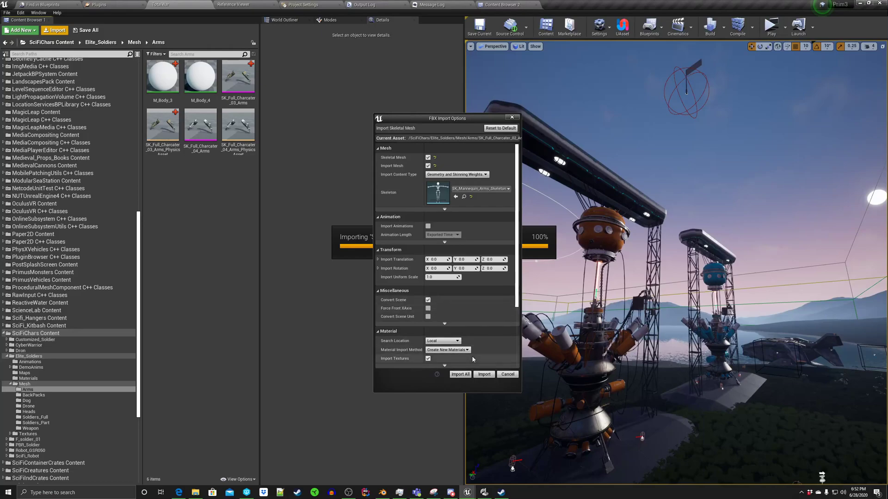
pyautogui.click(459, 375)
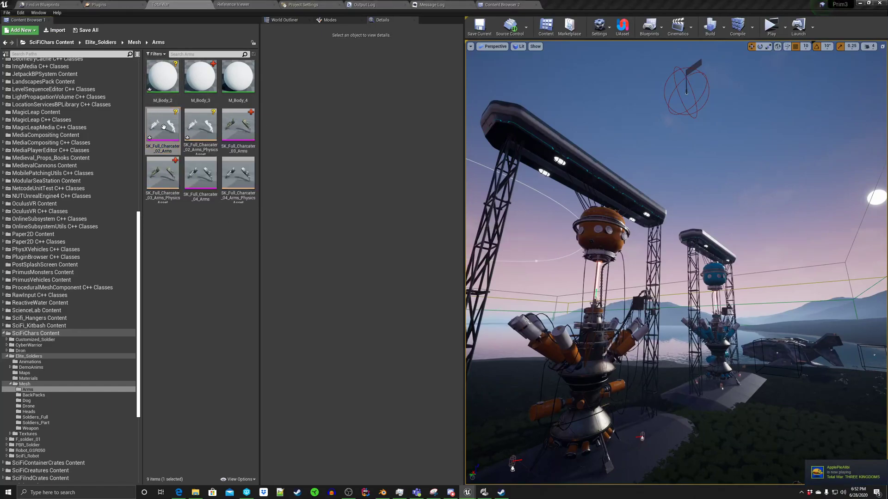
pyautogui.doubleClick(163, 125)
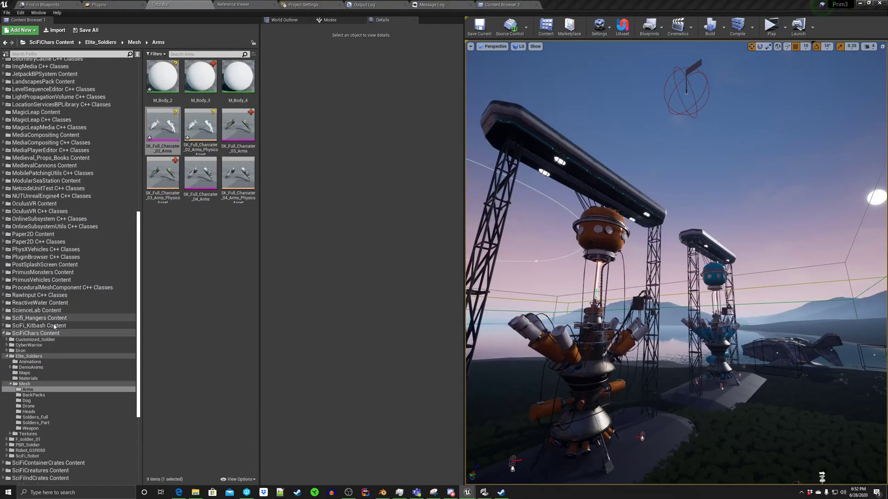
# - Select M_Body_2 in the Materials folder and return to the character 02 arms mesh editor
pyautogui.click(28, 378)
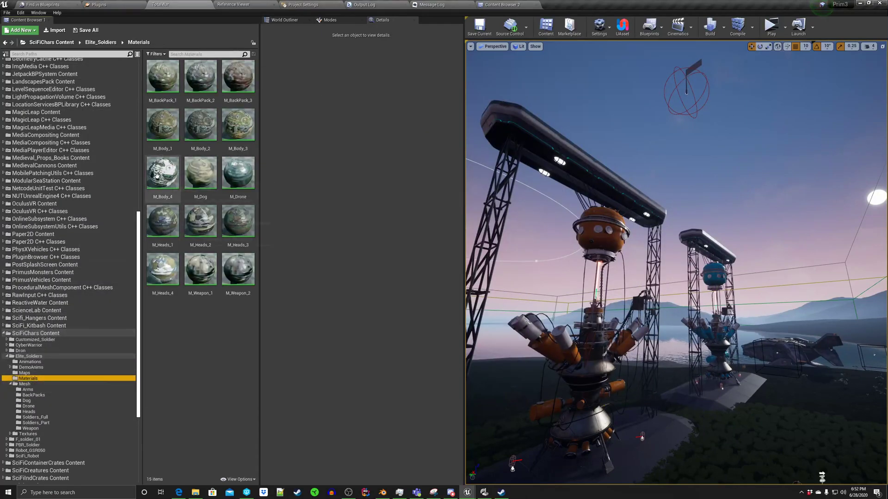
pyautogui.moveTo(200, 125)
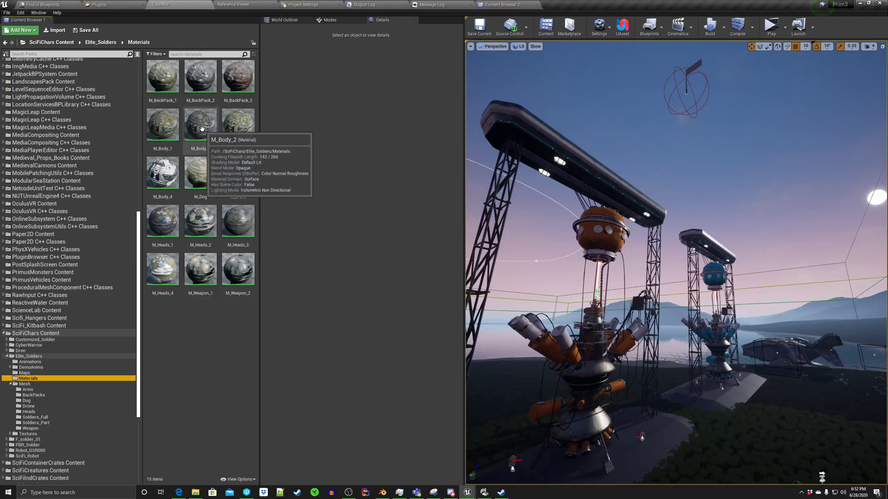
pyautogui.click(200, 123)
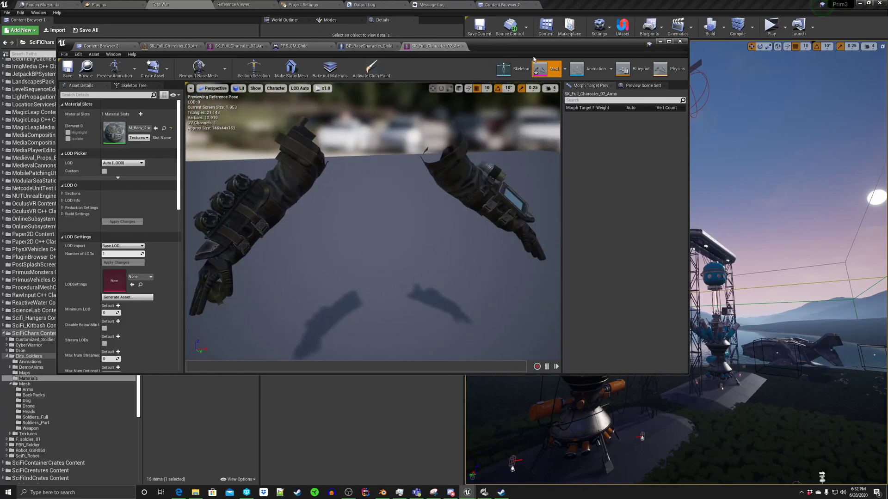
pyautogui.moveTo(66, 68)
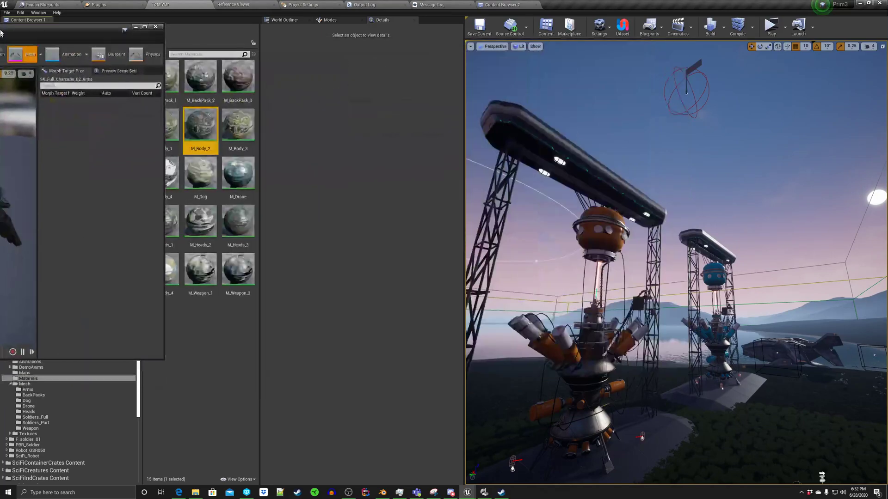
pyautogui.click(155, 27)
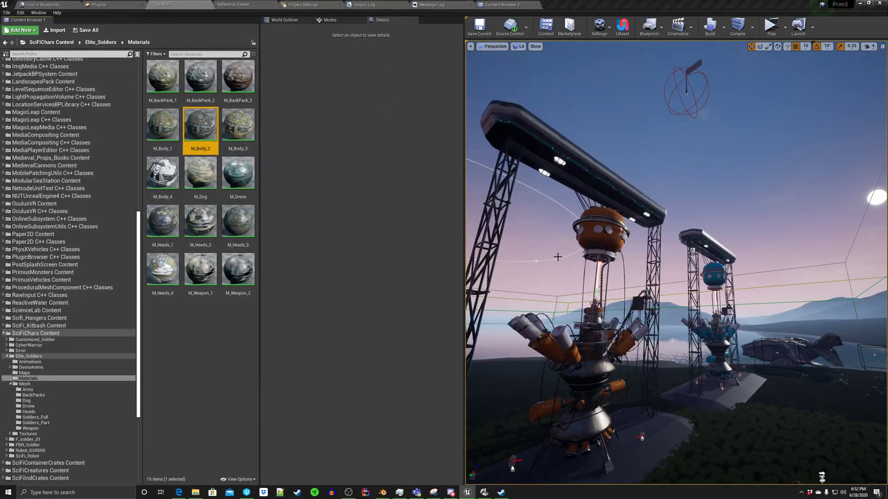
pyautogui.moveTo(514, 249)
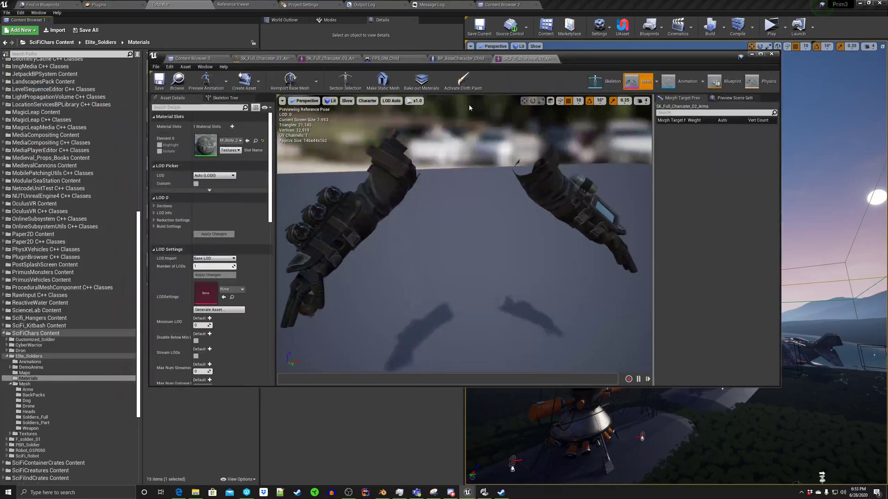
pyautogui.moveTo(328, 58)
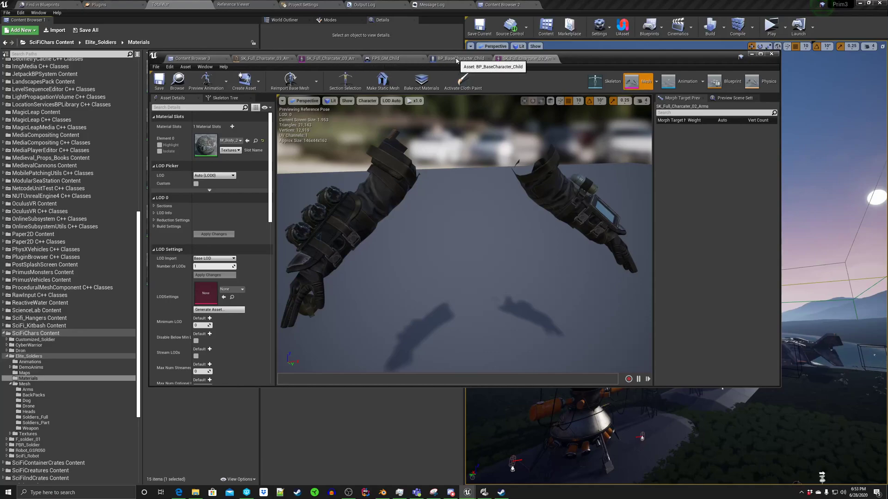
# - Assign M_Body_2 to BP_BaseCharacter_Child's Set Material node, then view FPS_GM_Child
pyautogui.click(460, 59)
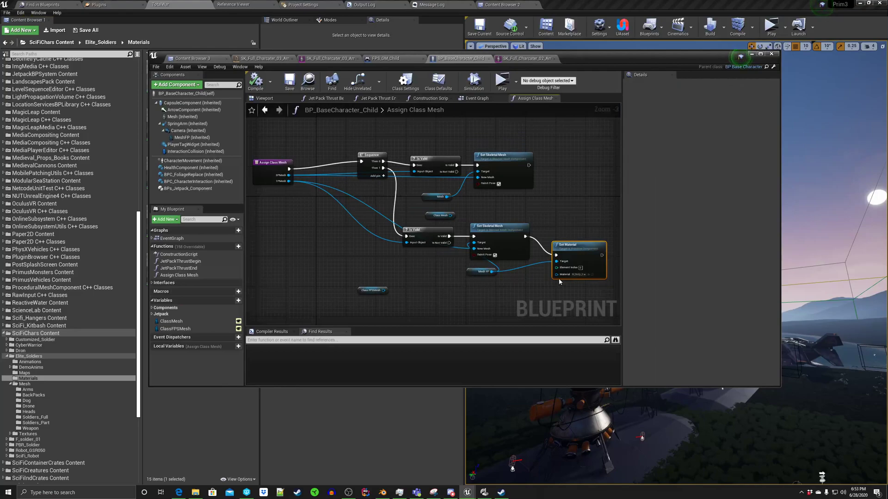
pyautogui.moveTo(591, 274)
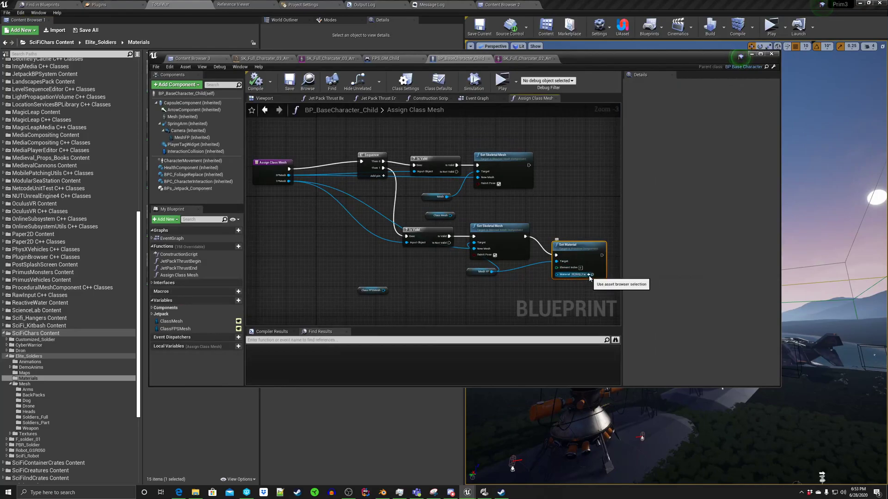
pyautogui.scroll(-3)
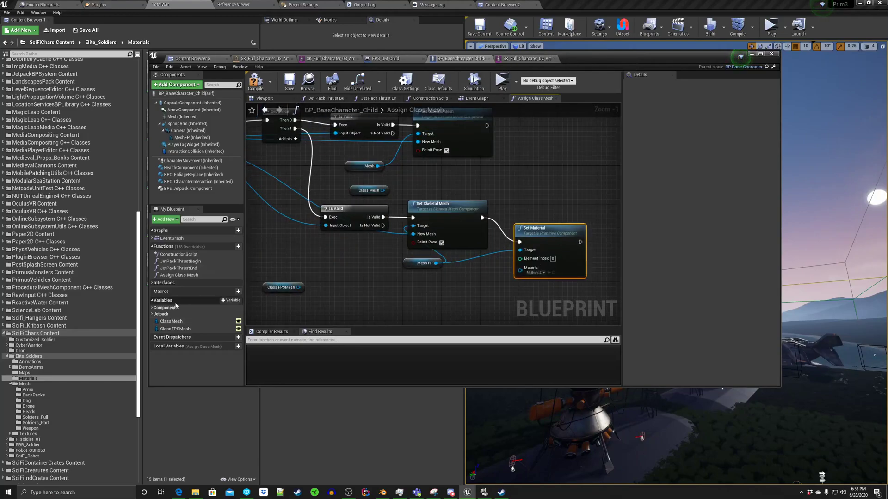
pyautogui.click(381, 59)
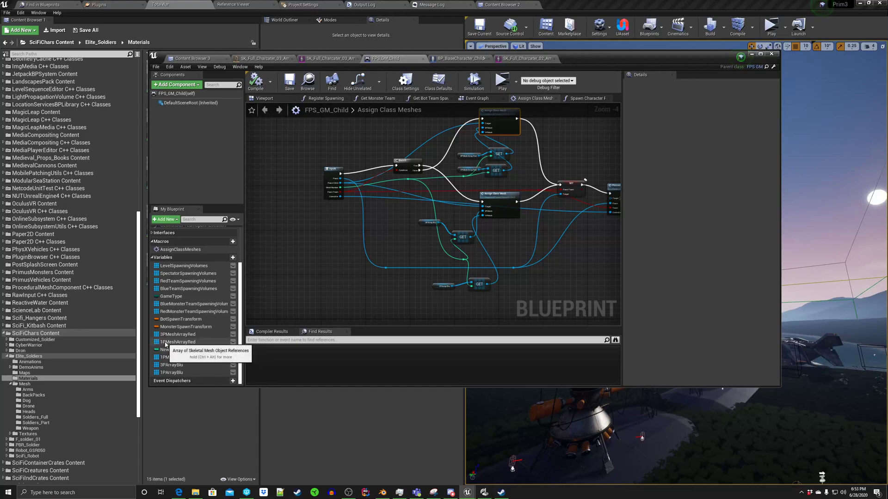
# - Show the 1PMeshArrayRed variable's four default arms meshes, SK_Full_Charcater_01–04_Arms
pyautogui.click(177, 341)
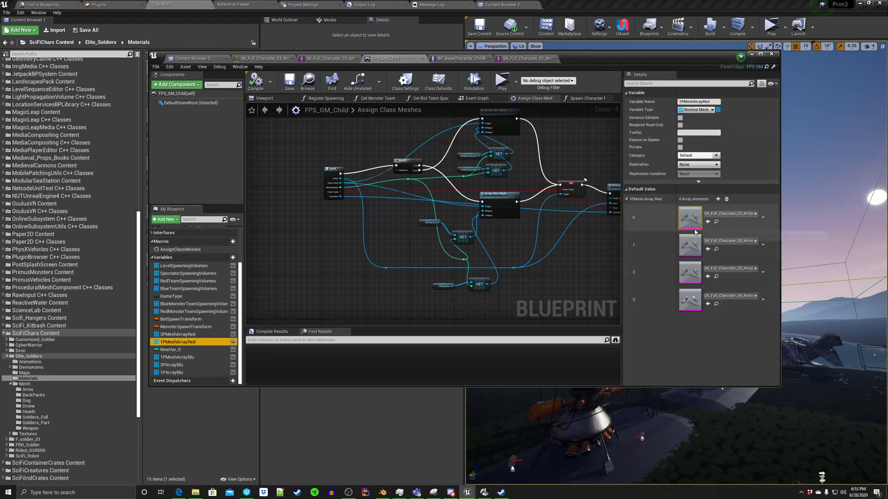
pyautogui.moveTo(689, 217)
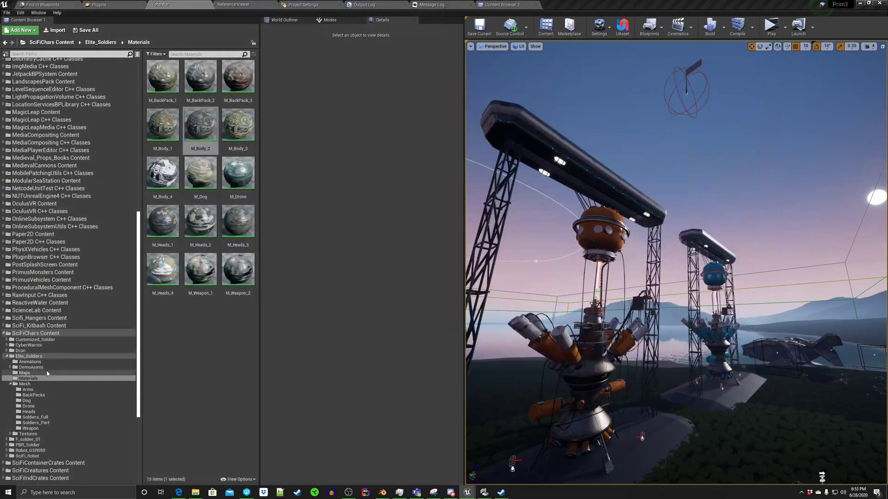
# - Show the Mesh > Arms folder with the character arms skeletal meshes
pyautogui.click(27, 389)
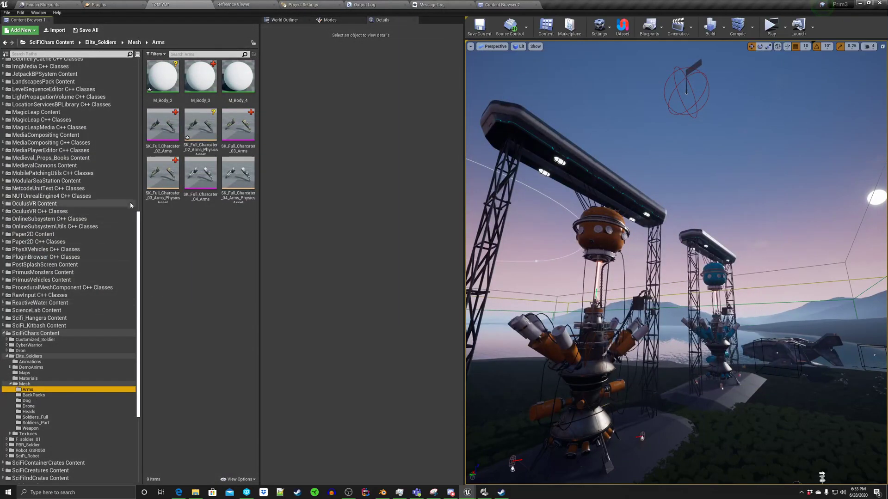
pyautogui.moveTo(163, 123)
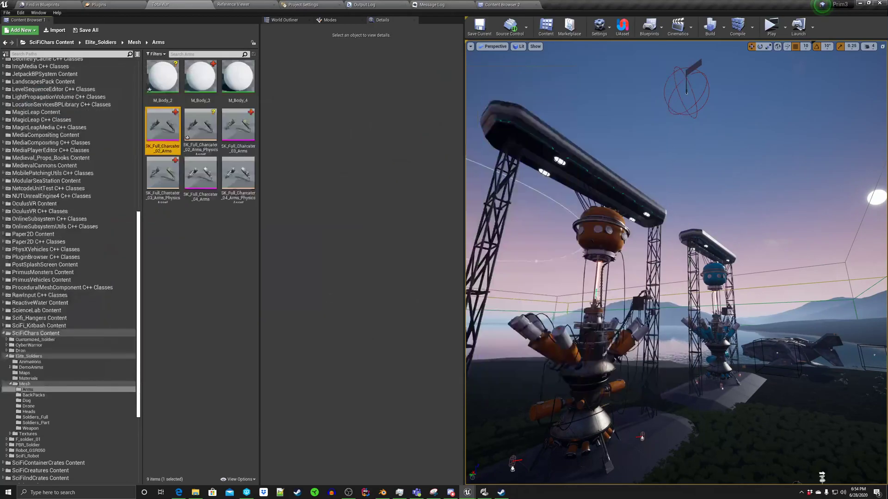
pyautogui.moveTo(771, 26)
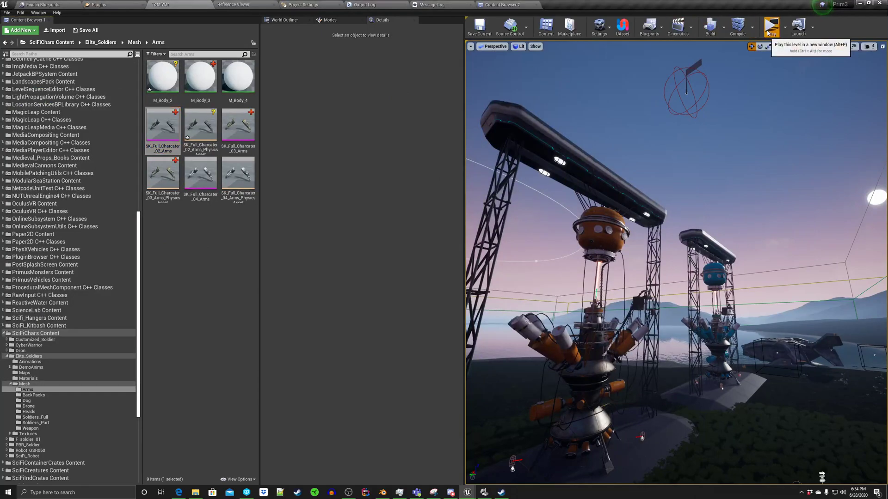
pyautogui.moveTo(744, 96)
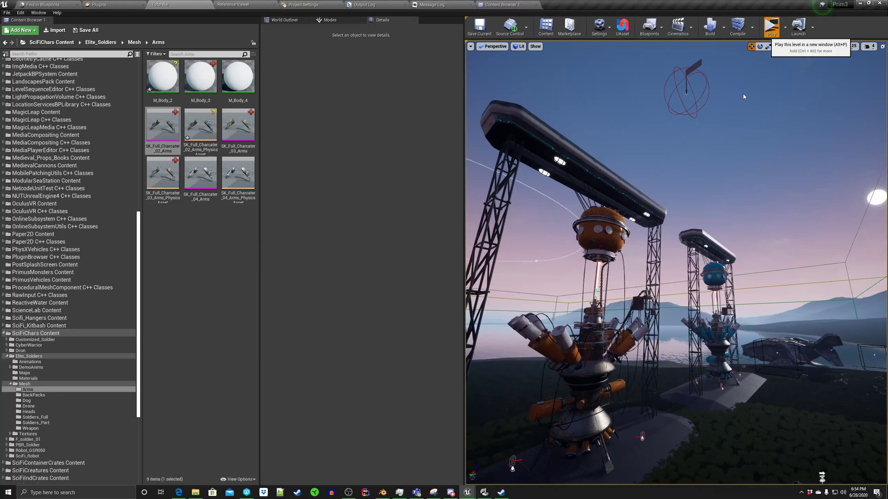
pyautogui.moveTo(766, 205)
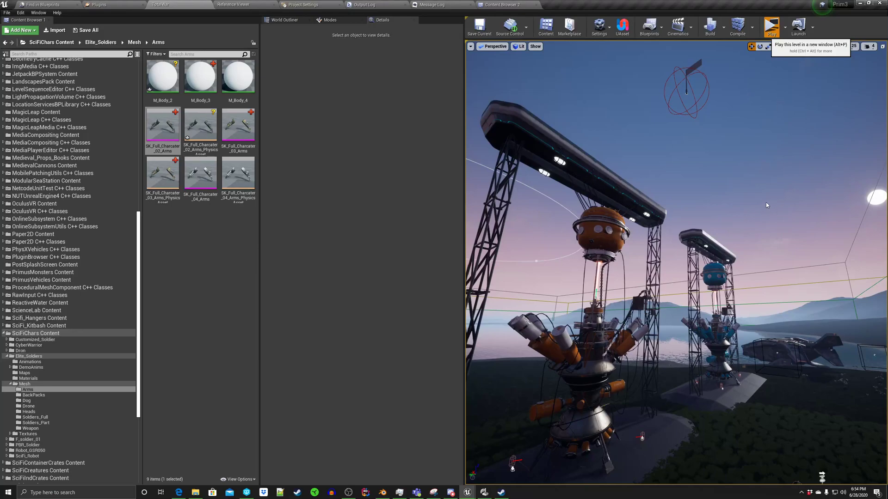
pyautogui.moveTo(770, 206)
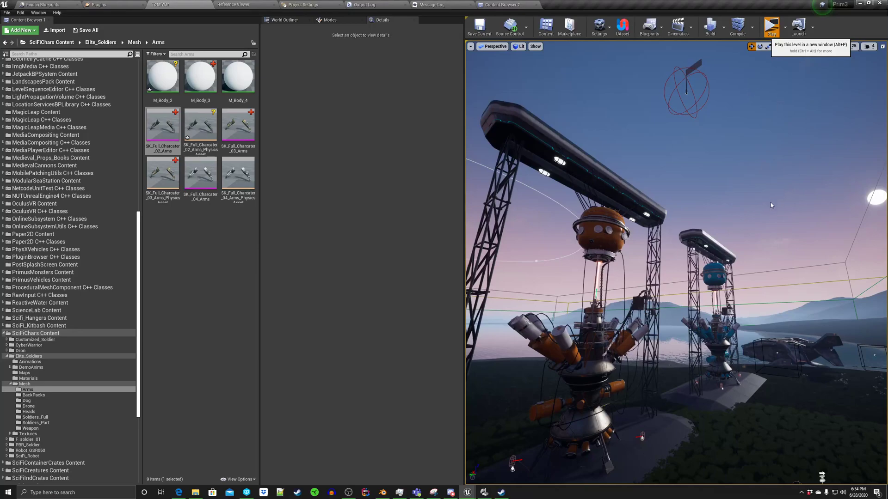
pyautogui.moveTo(774, 175)
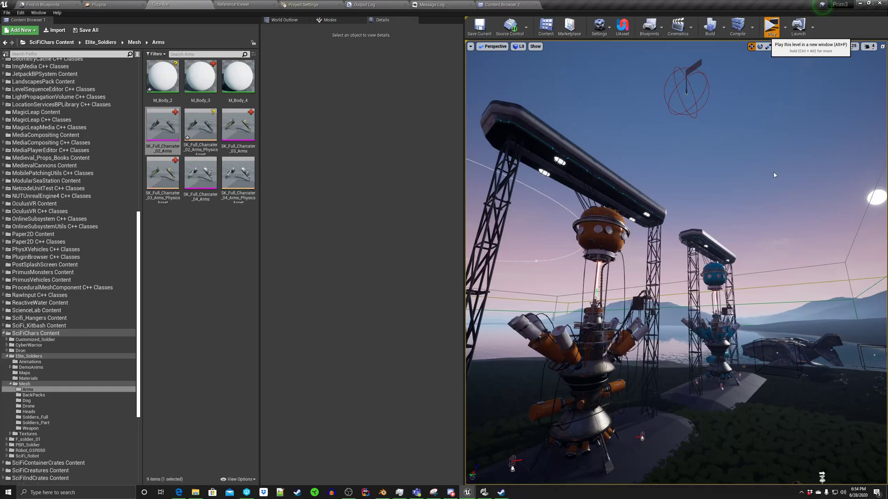
pyautogui.moveTo(541, 257)
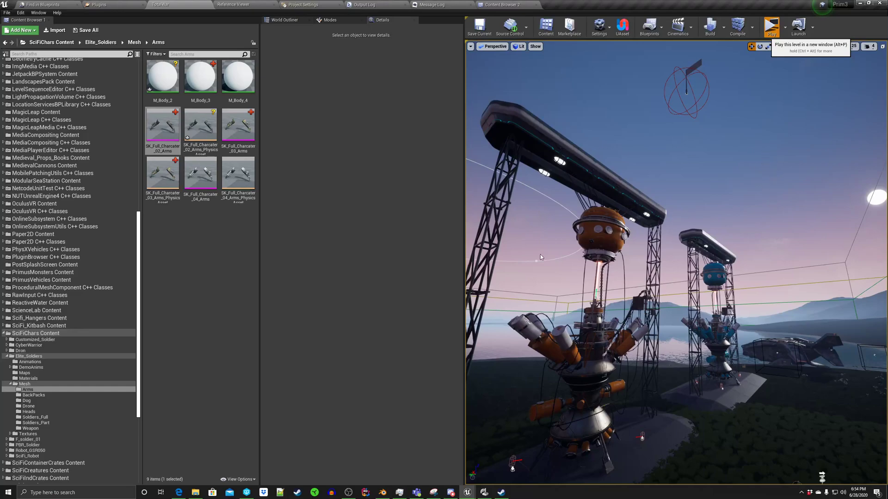
pyautogui.moveTo(764, 417)
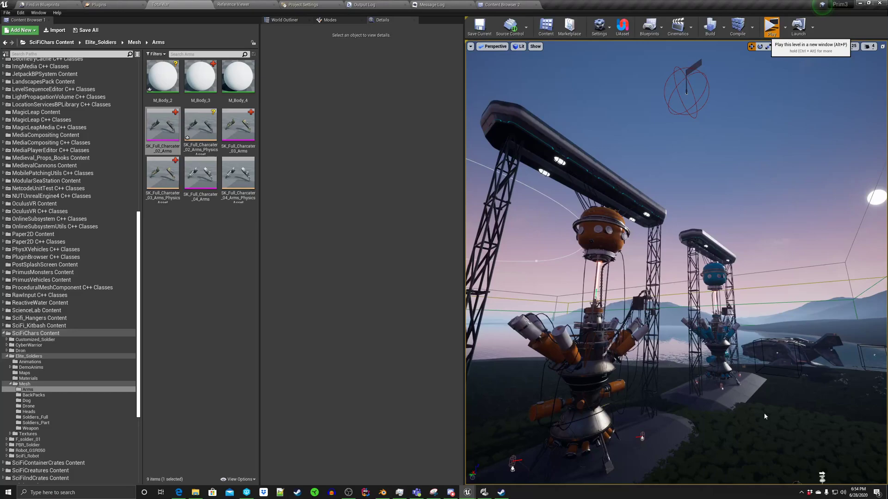
pyautogui.moveTo(574, 439)
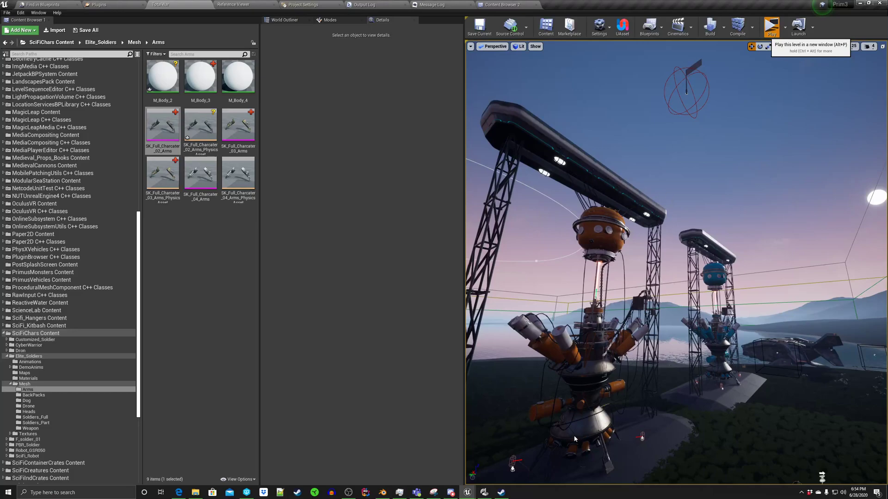
pyautogui.click(771, 26)
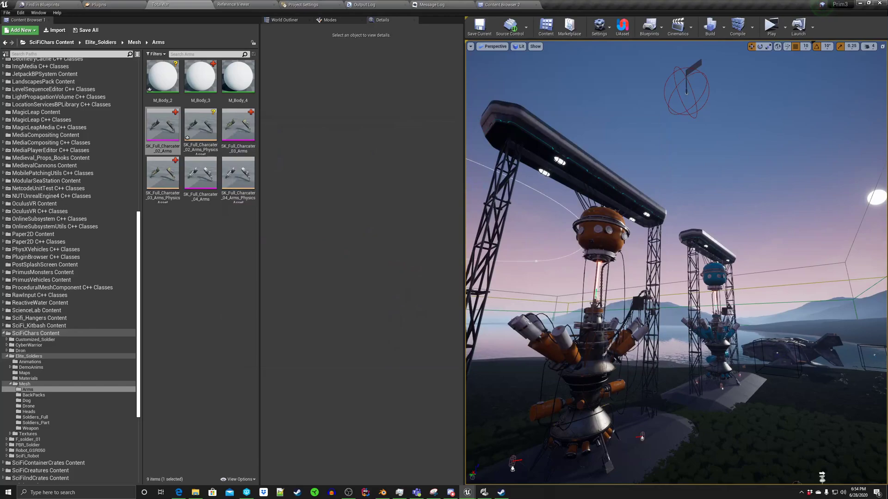
pyautogui.moveTo(340, 150)
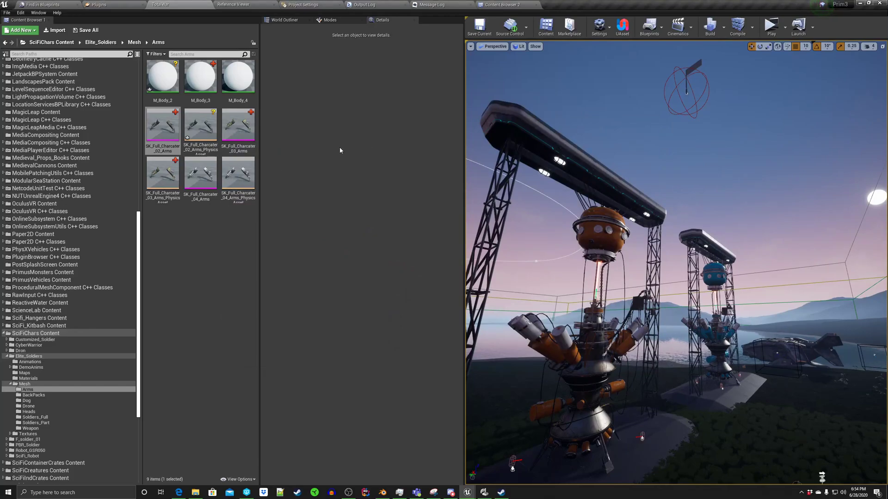